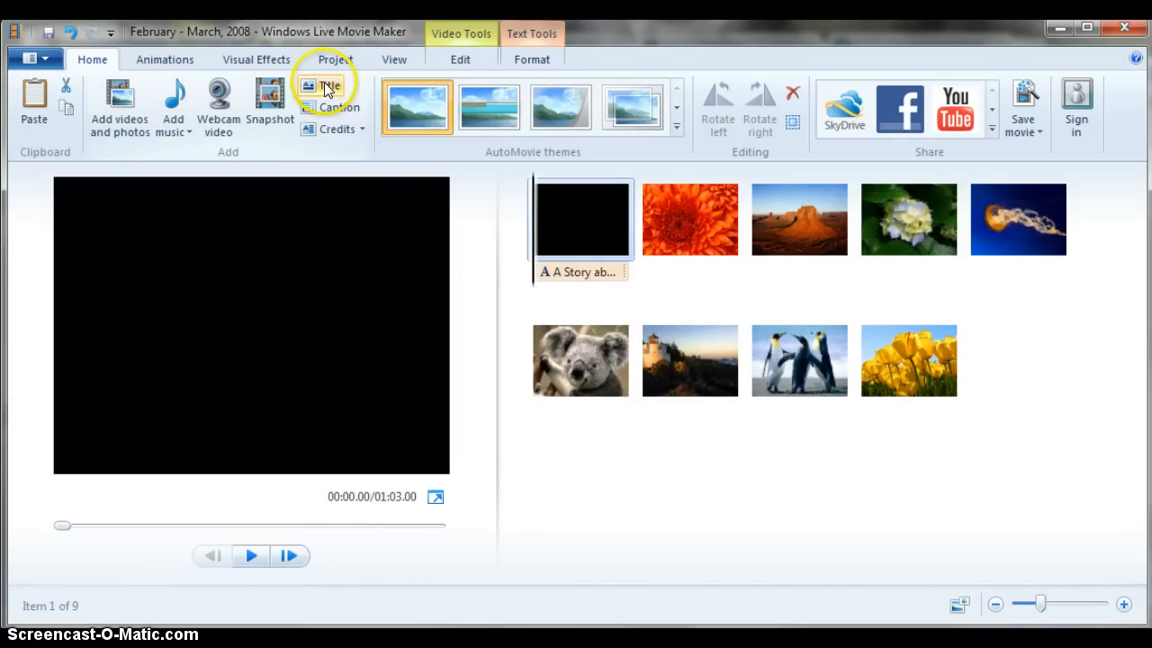
- Preview the 'A Story about Flowers' title clip and show the Save movie settings list
click(250, 554)
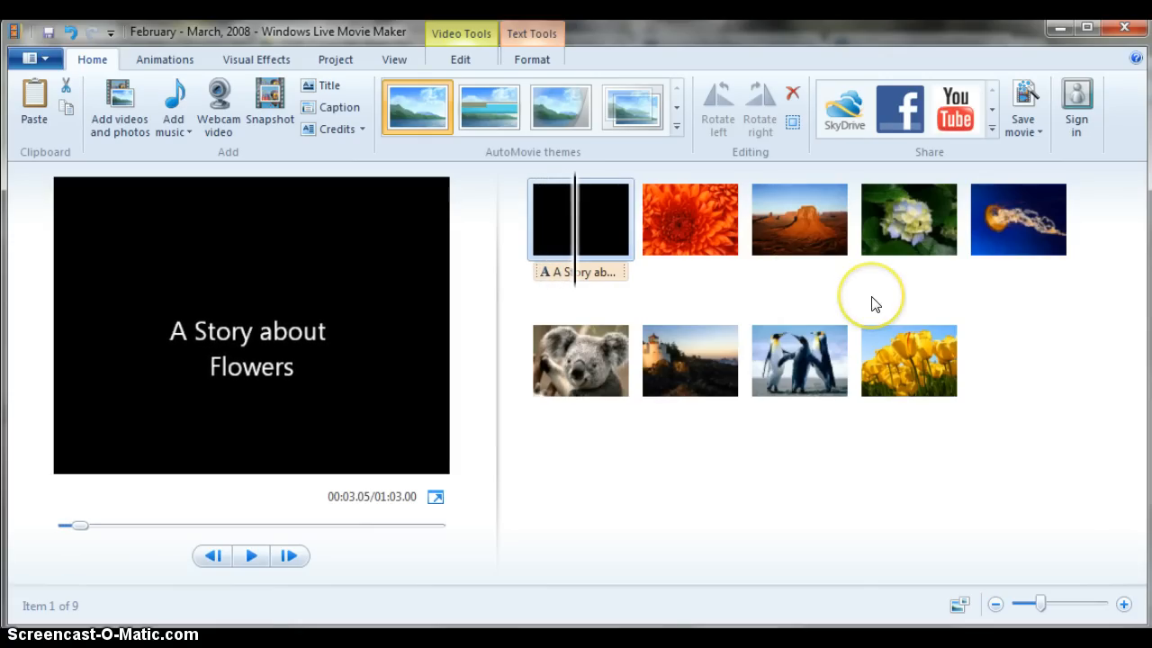
mouse_move(1022, 108)
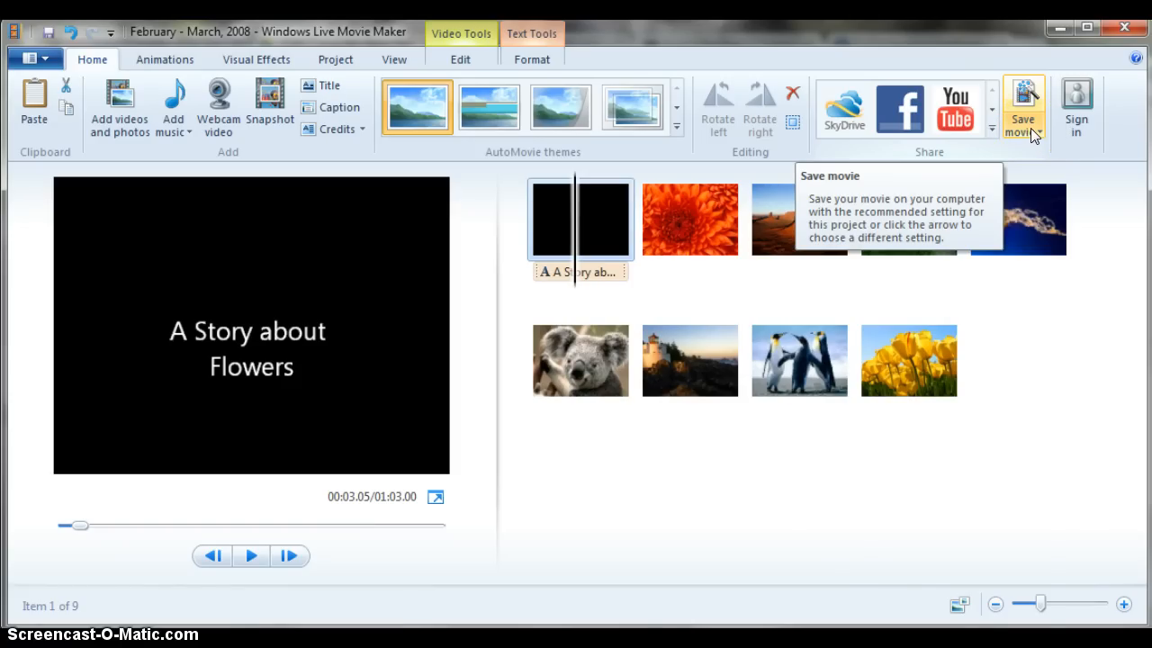
click(1035, 129)
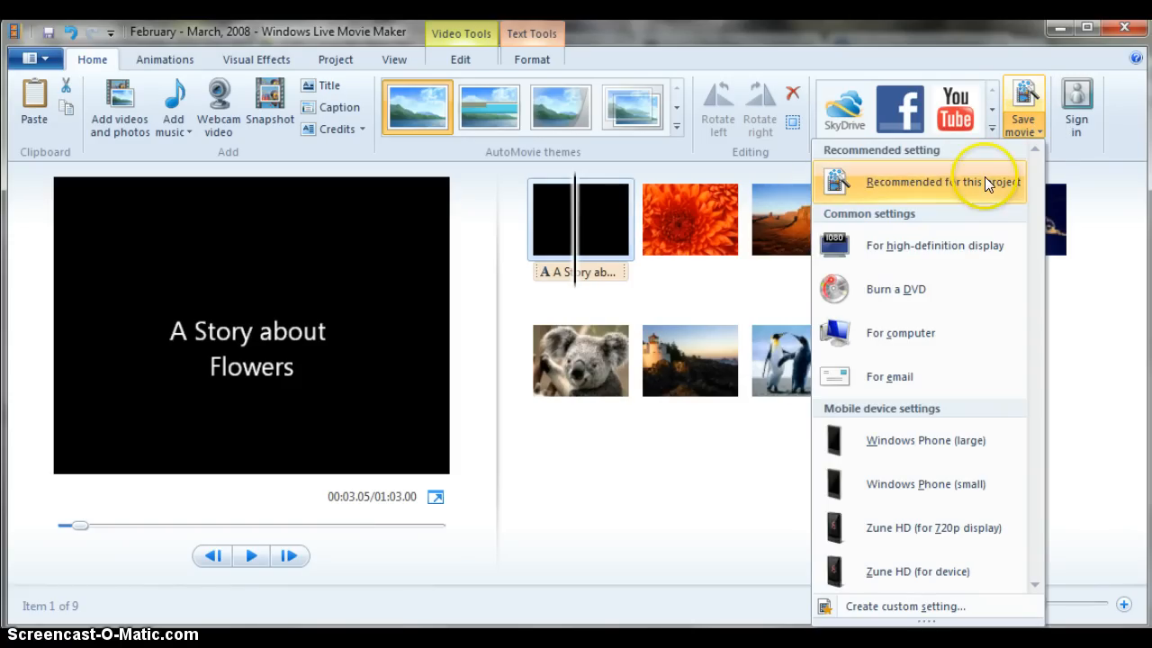
mouse_move(988, 184)
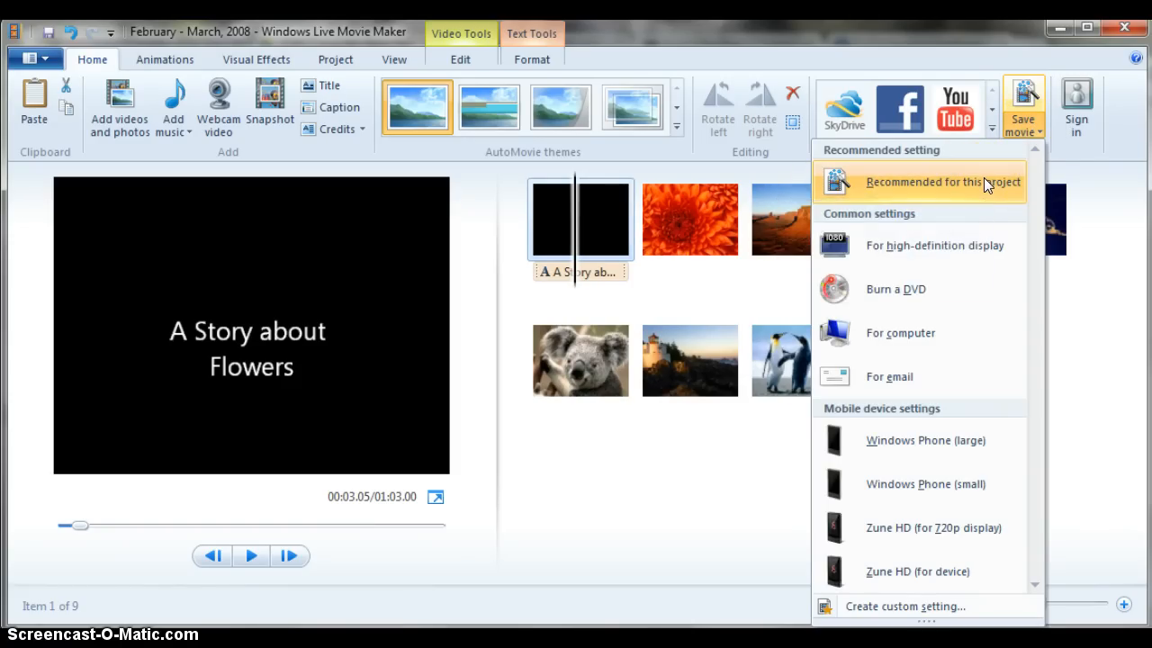
- Save the movie as 'Personal Narrative' in the Videos library using Recommended for this project
click(943, 182)
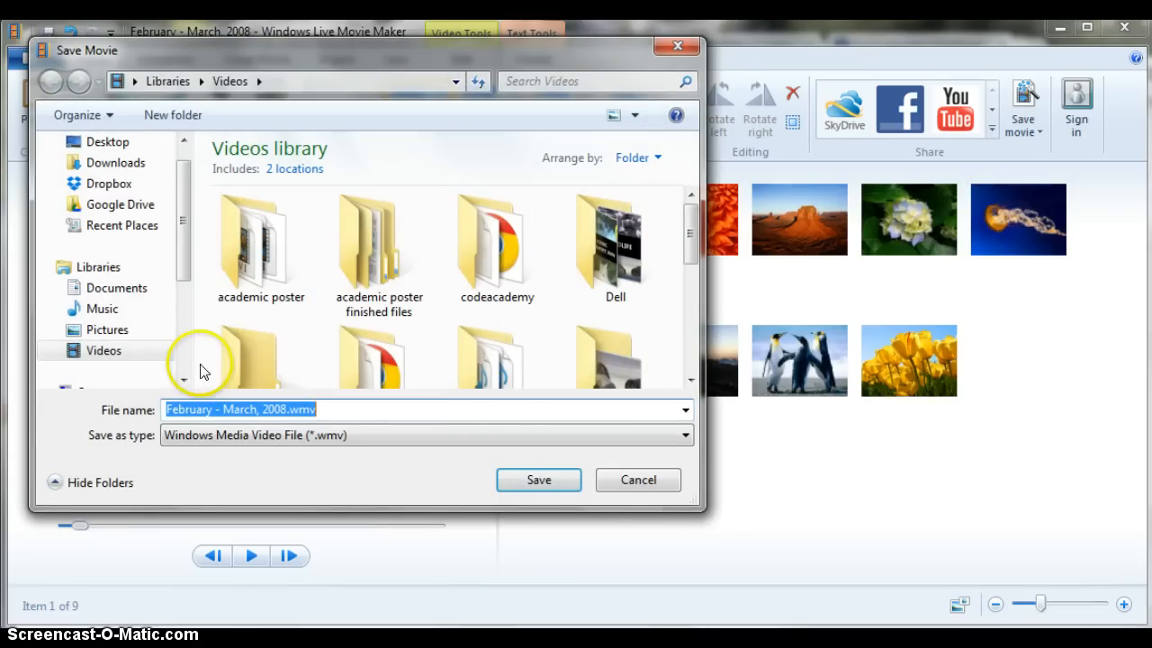
click(105, 349)
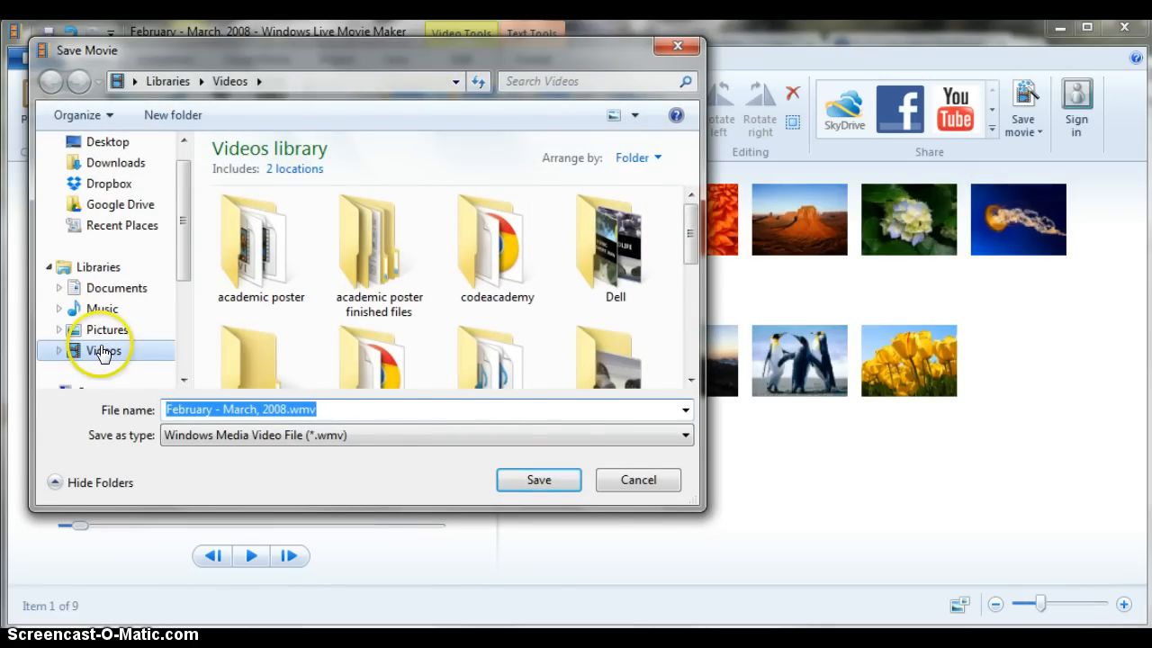
click(290, 408)
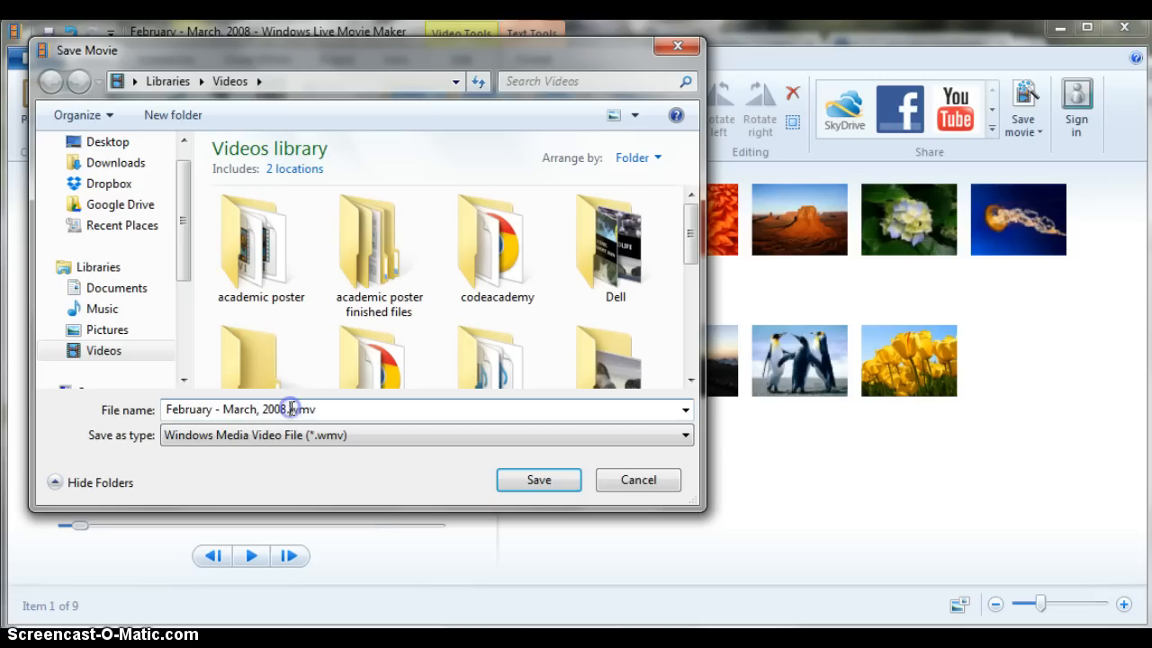
text(Personal Narrative .wmv)
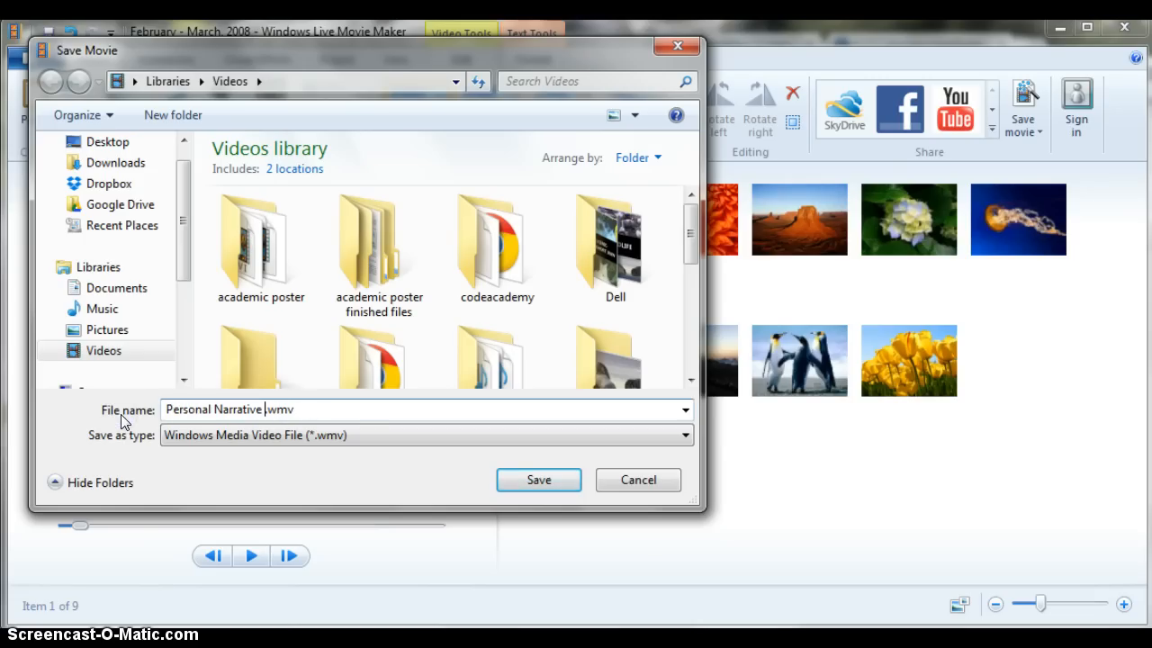
mouse_move(504, 418)
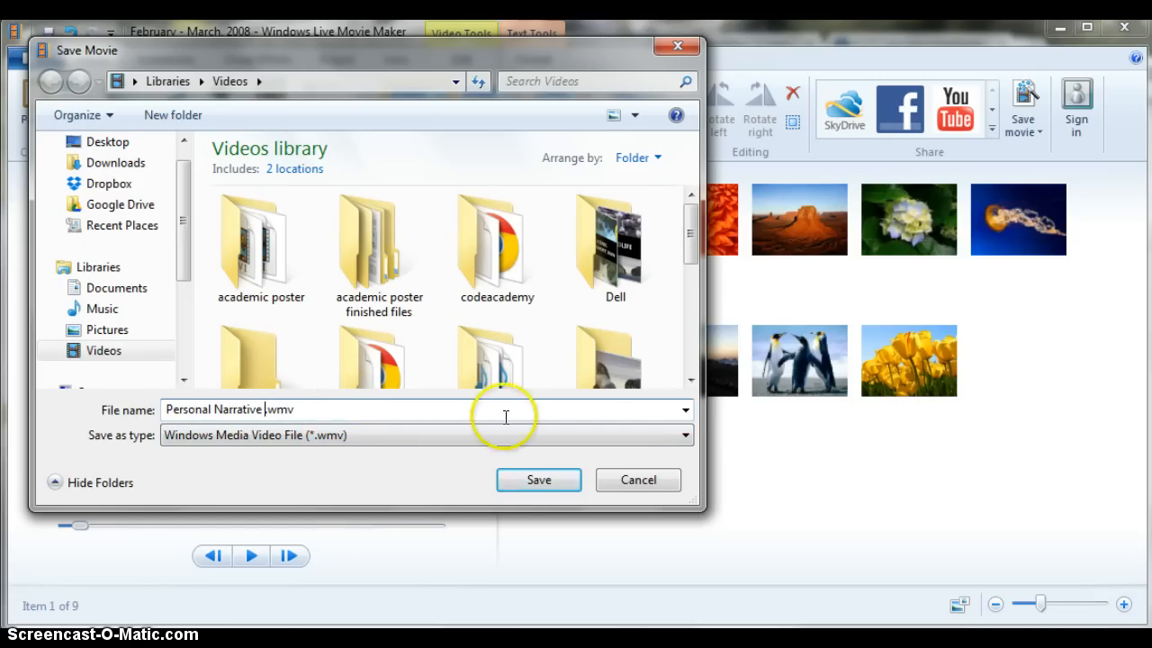
click(538, 479)
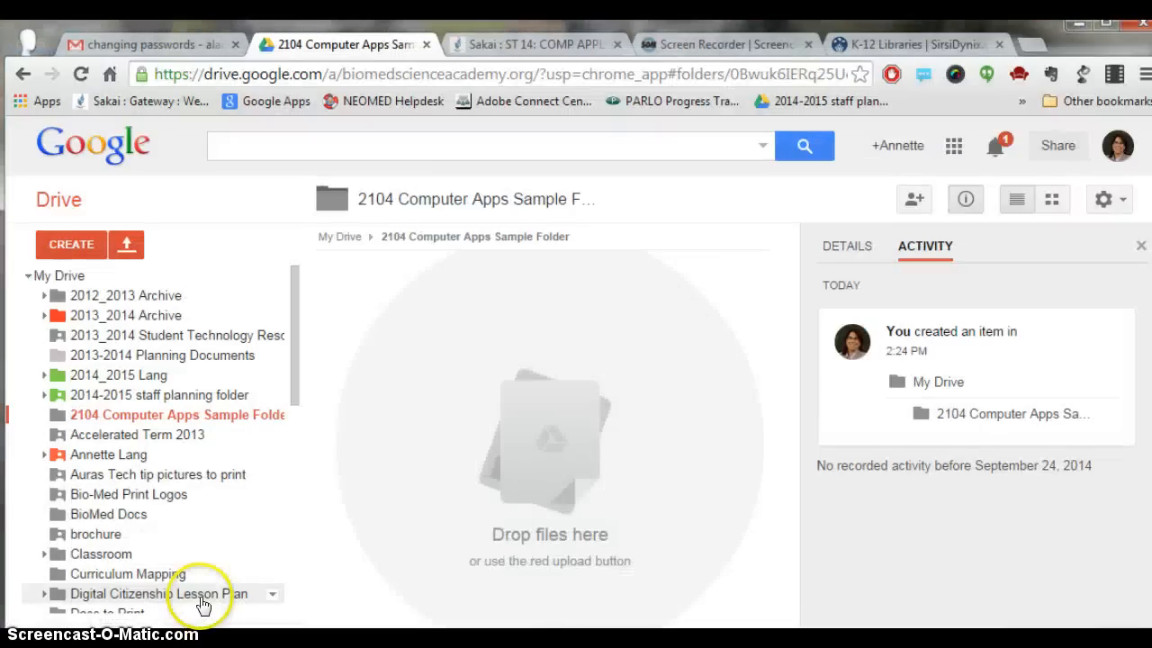
mouse_move(342, 44)
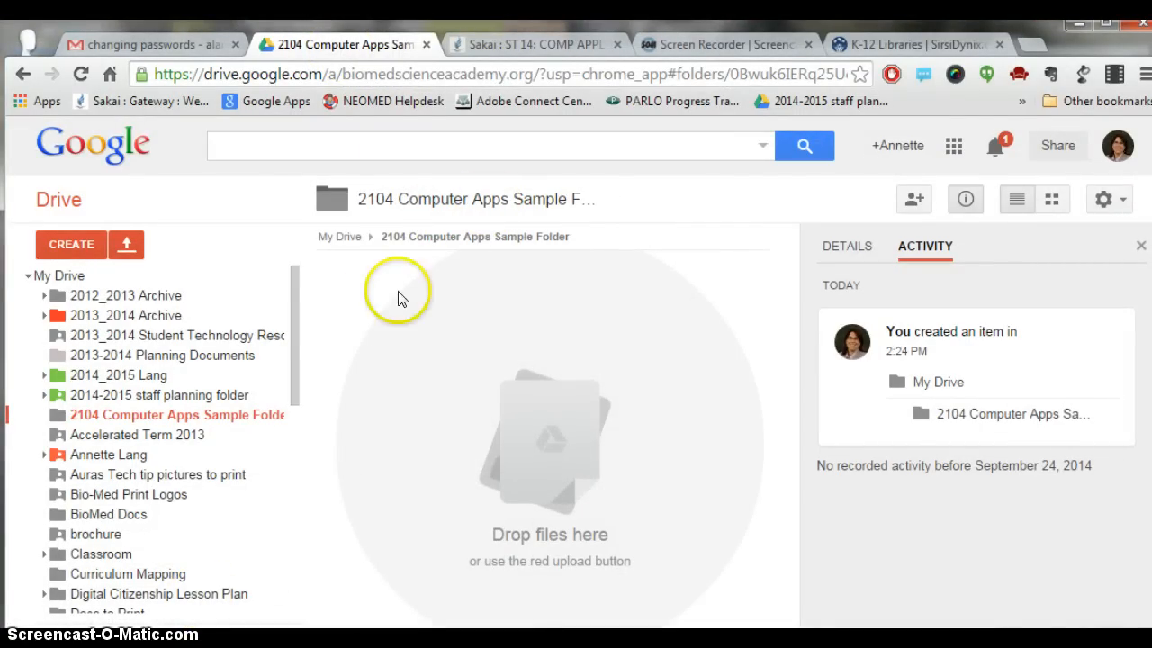
mouse_move(154, 248)
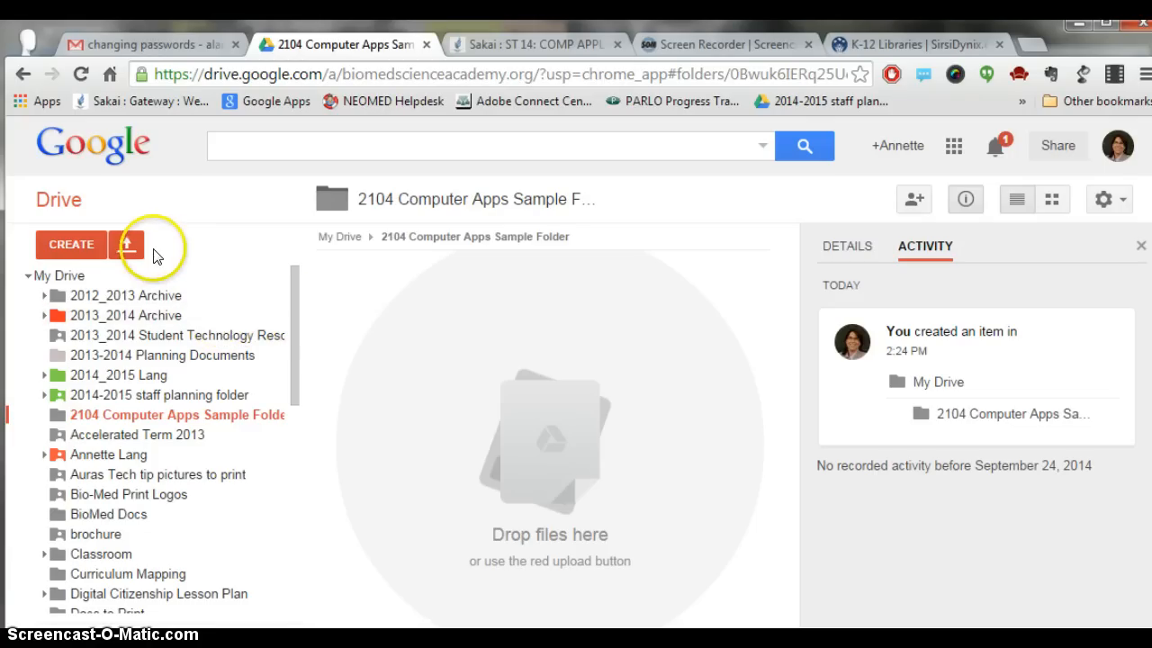
- Show the upload menu inside the 2104 Computer Apps Sample Folder
click(126, 245)
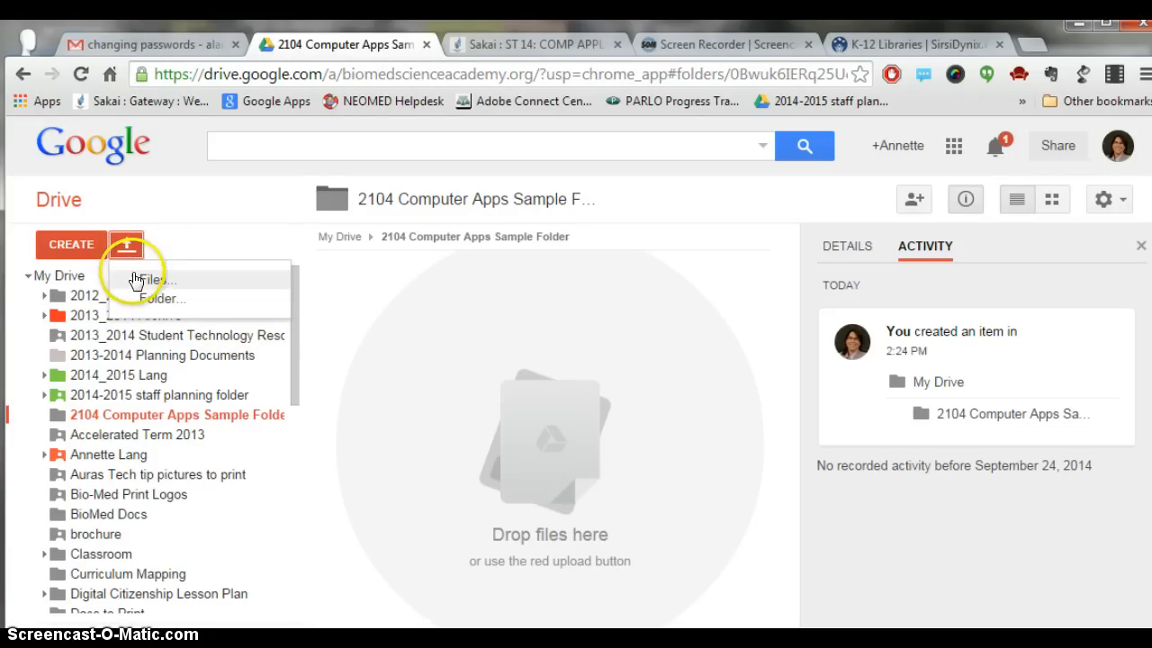
mouse_move(135, 285)
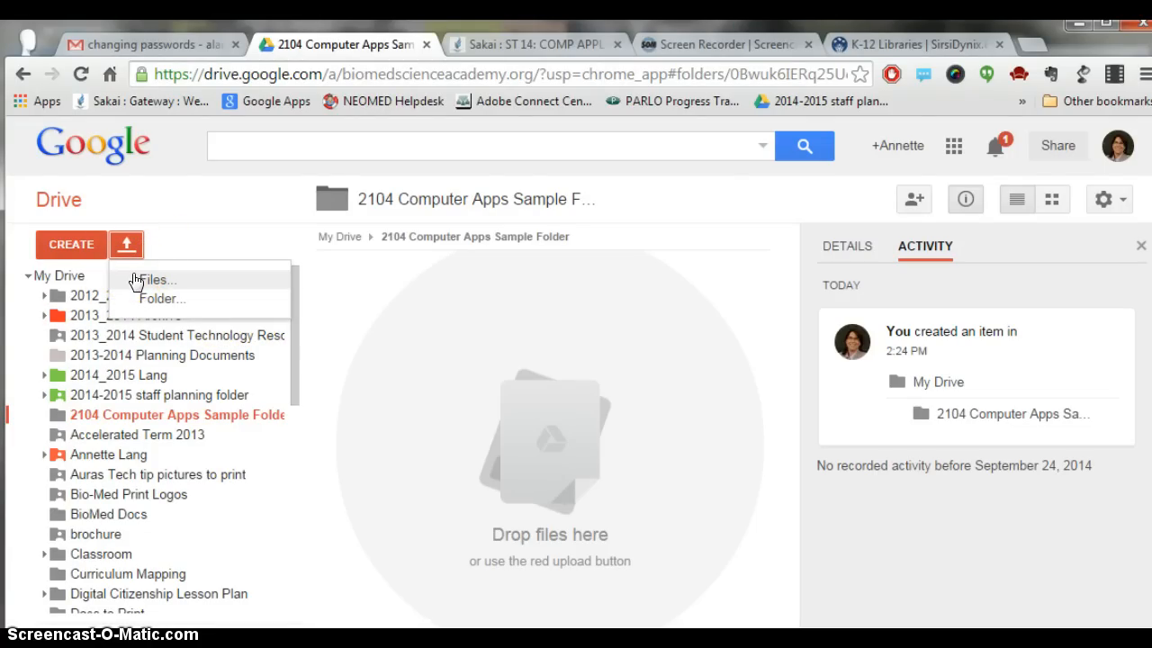
- Choose Personal Narrative.wmv from the Videos library as the file to upload
click(155, 279)
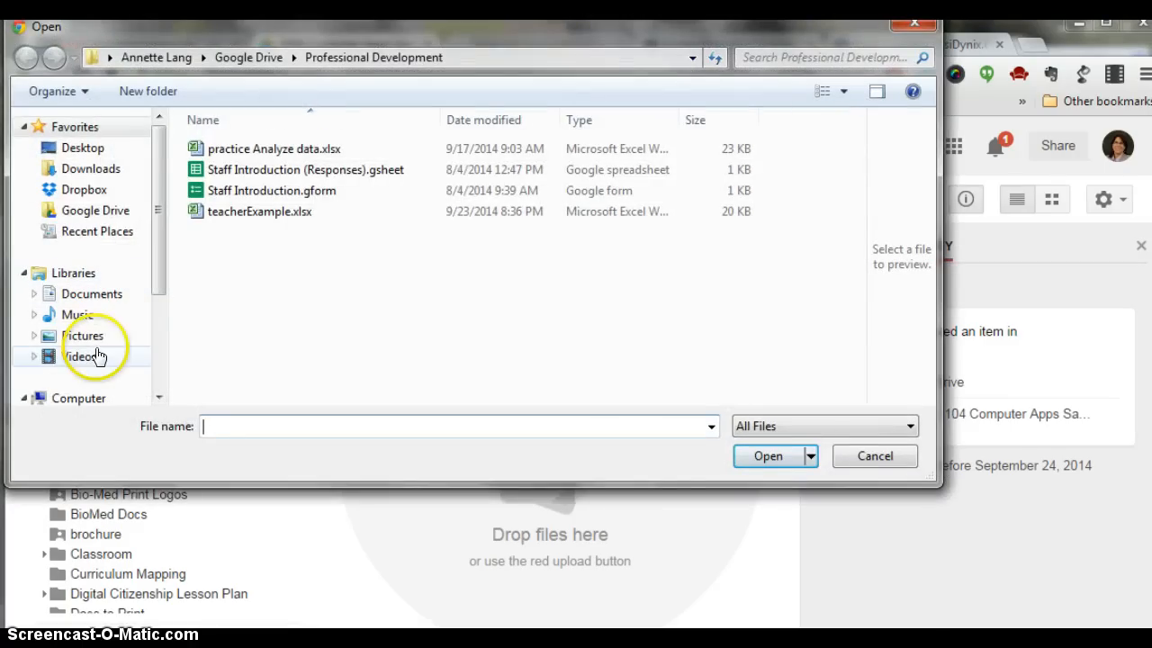
click(80, 356)
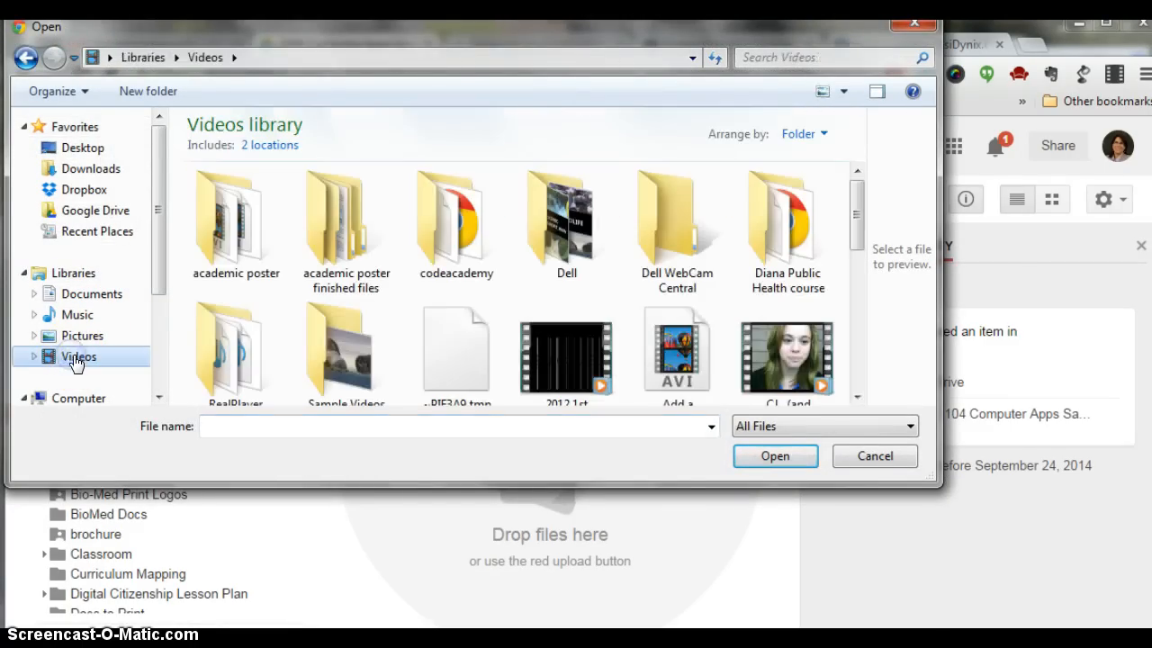
scroll(down, 3)
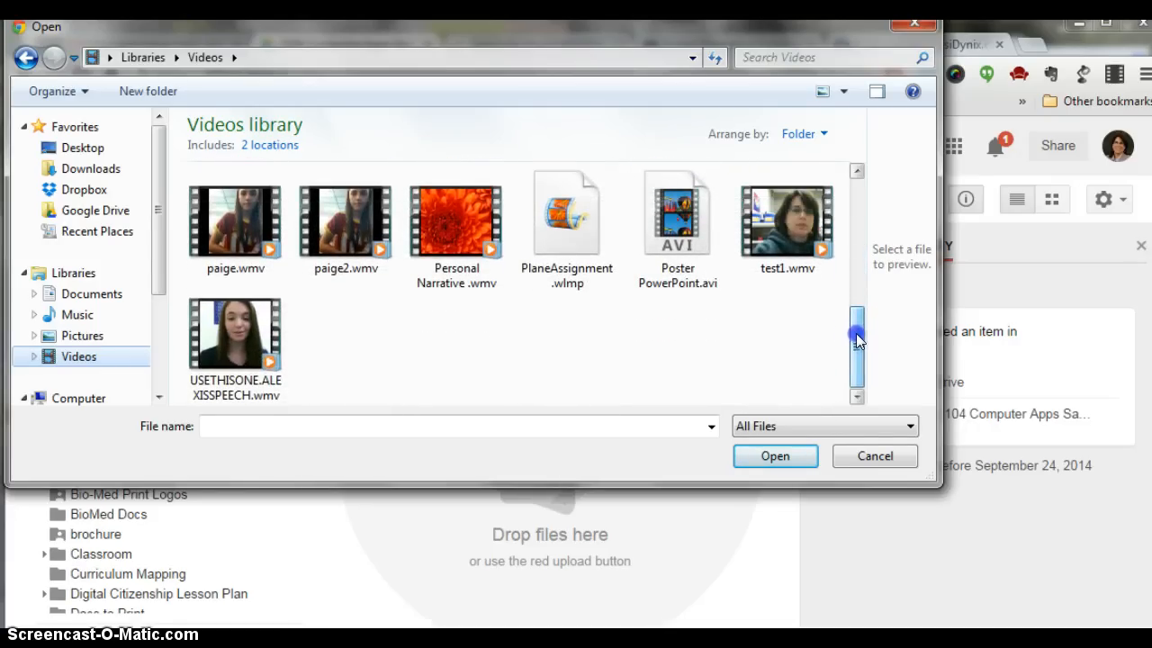
mouse_move(422, 223)
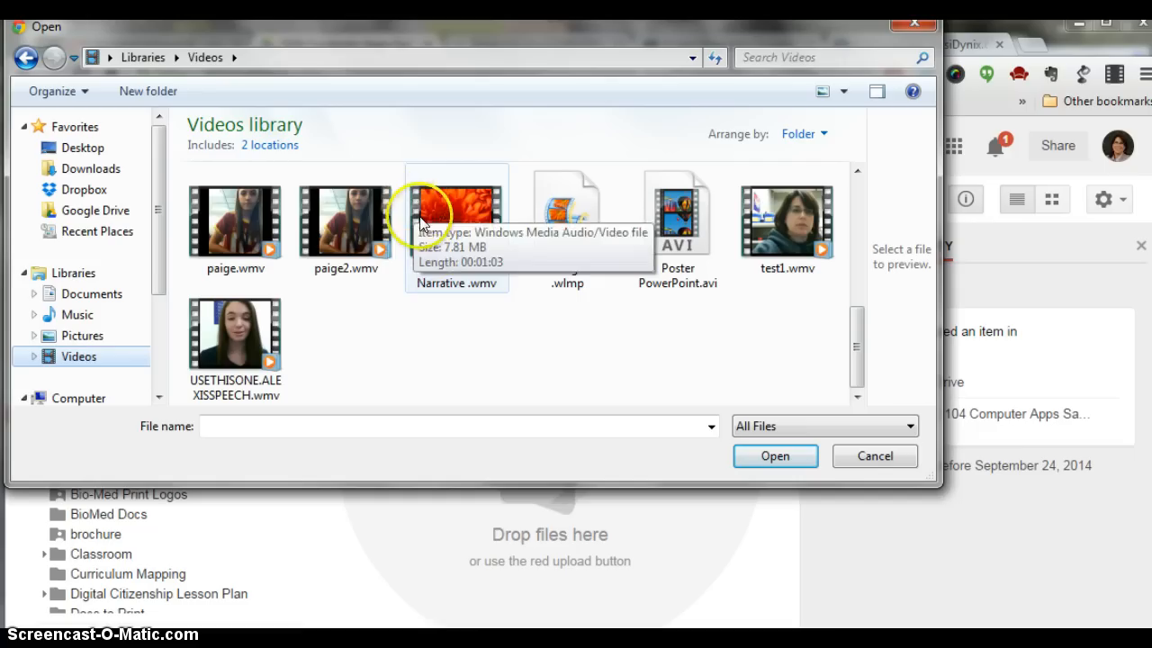
click(457, 212)
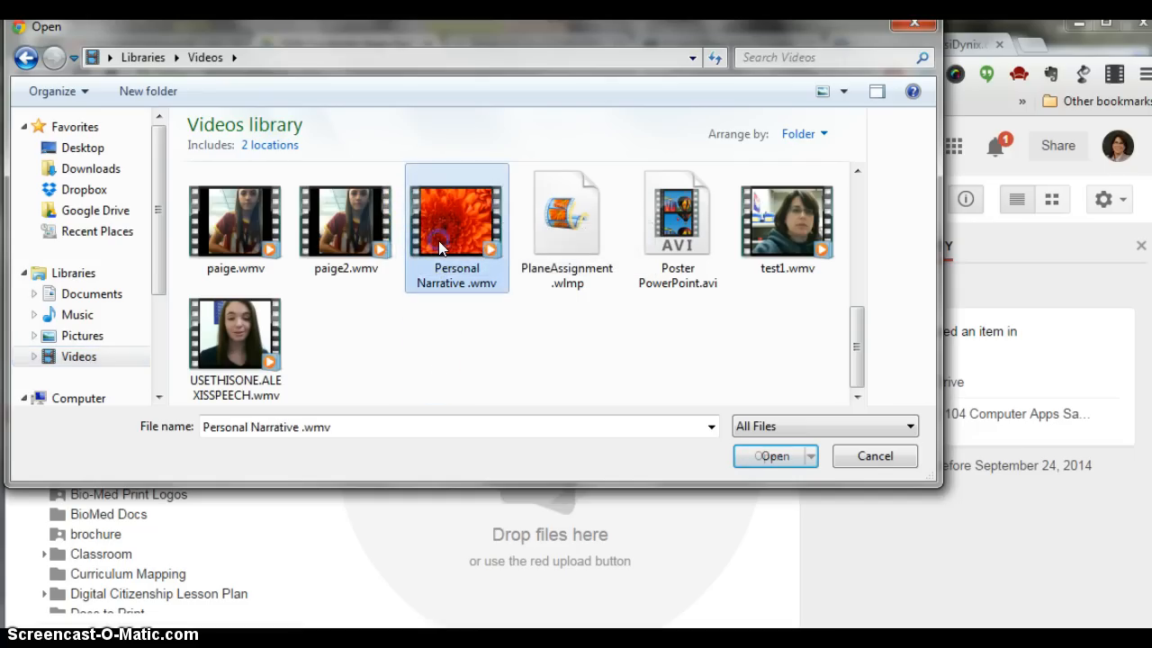
click(771, 455)
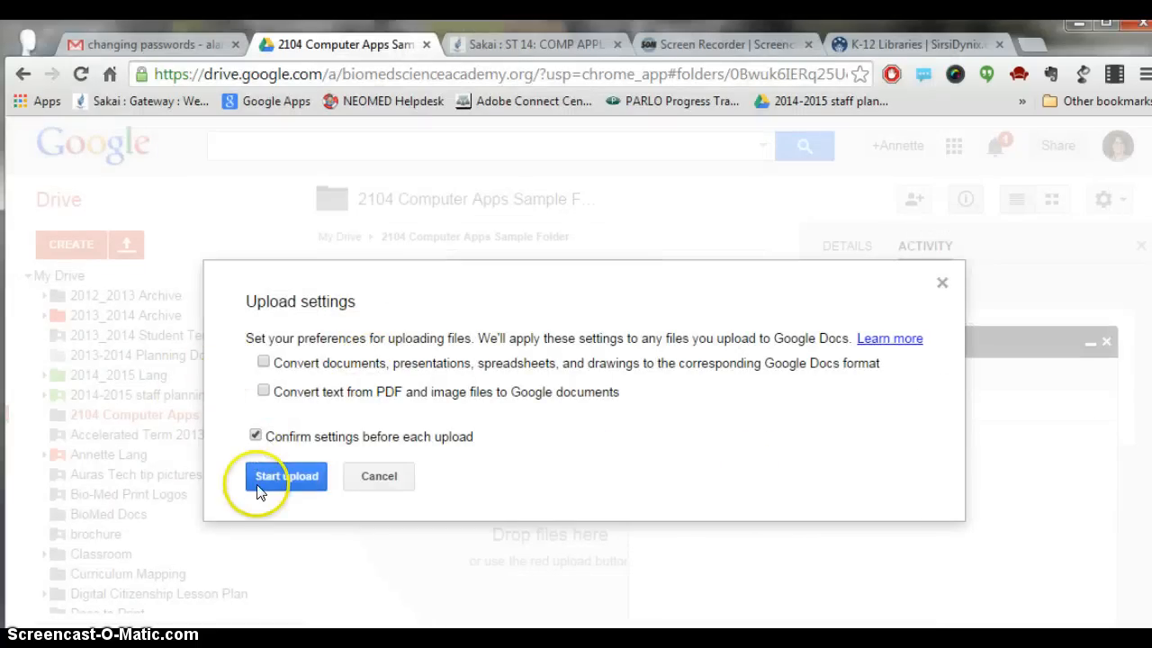
- Start the upload so Personal Narrative.wmv lands in the sample folder
click(286, 475)
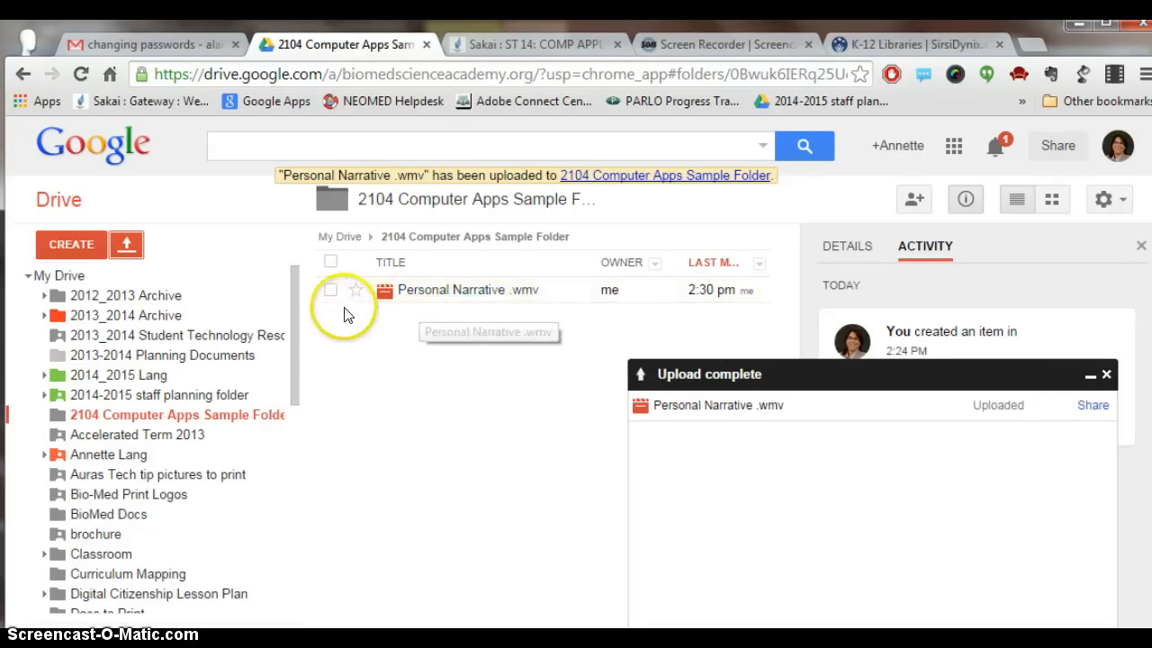
- Turn on link sharing for Personal Narrative.wmv, copy its link, and switch to the Sakai site
click(331, 288)
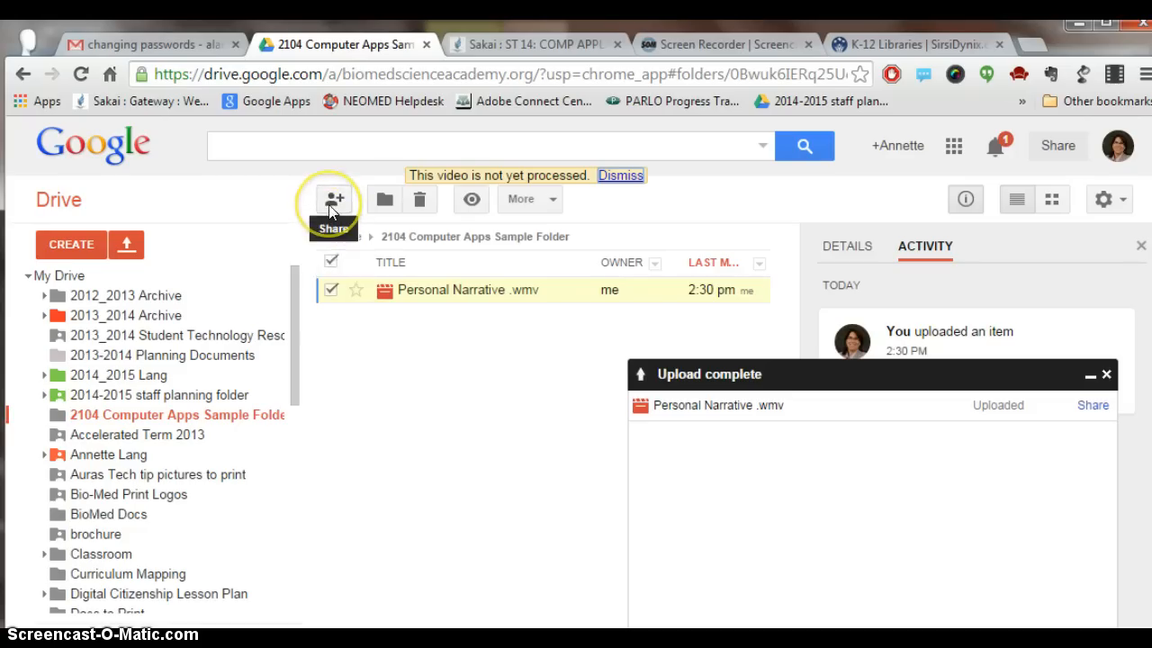
click(333, 198)
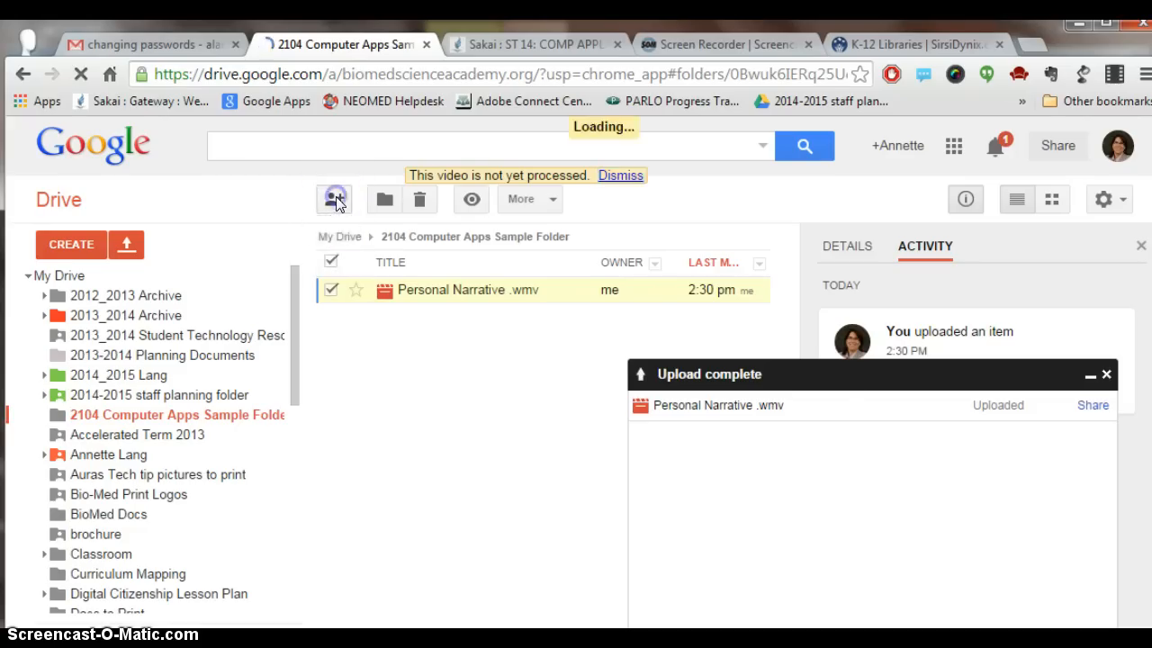
click(335, 198)
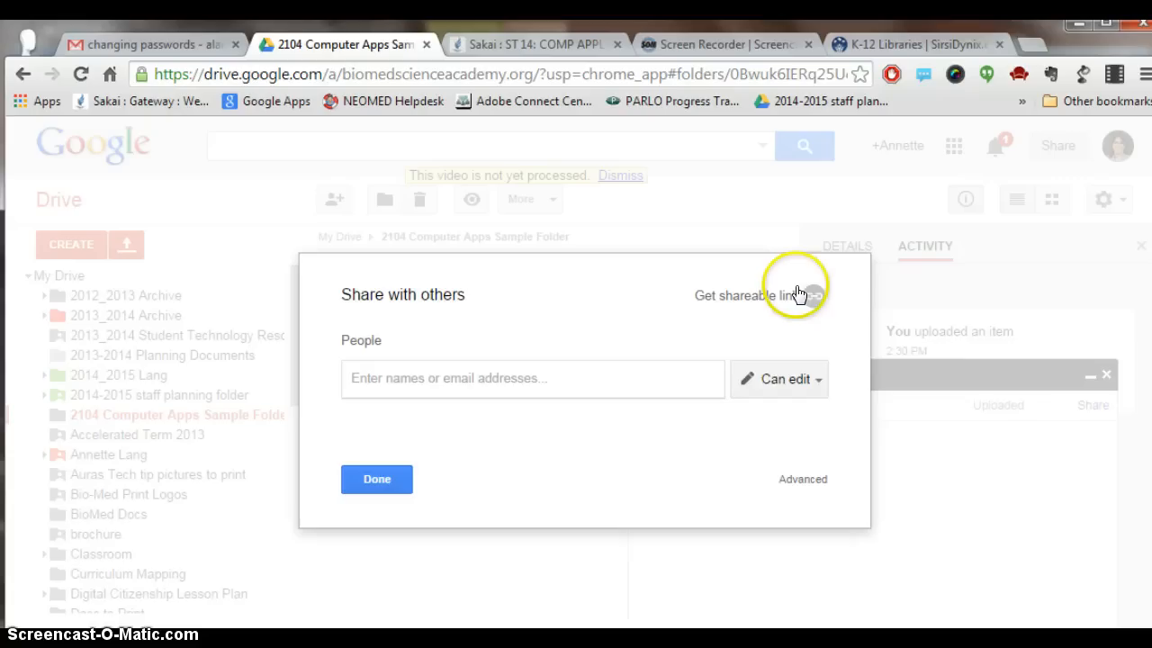
mouse_move(752, 295)
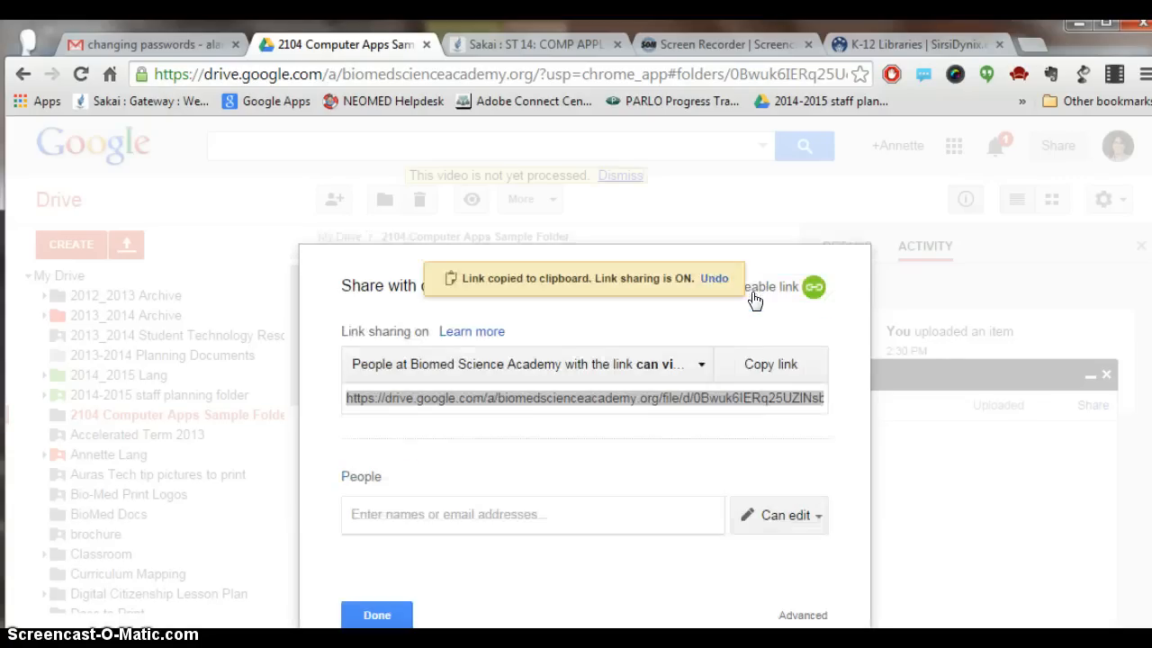
mouse_move(592, 381)
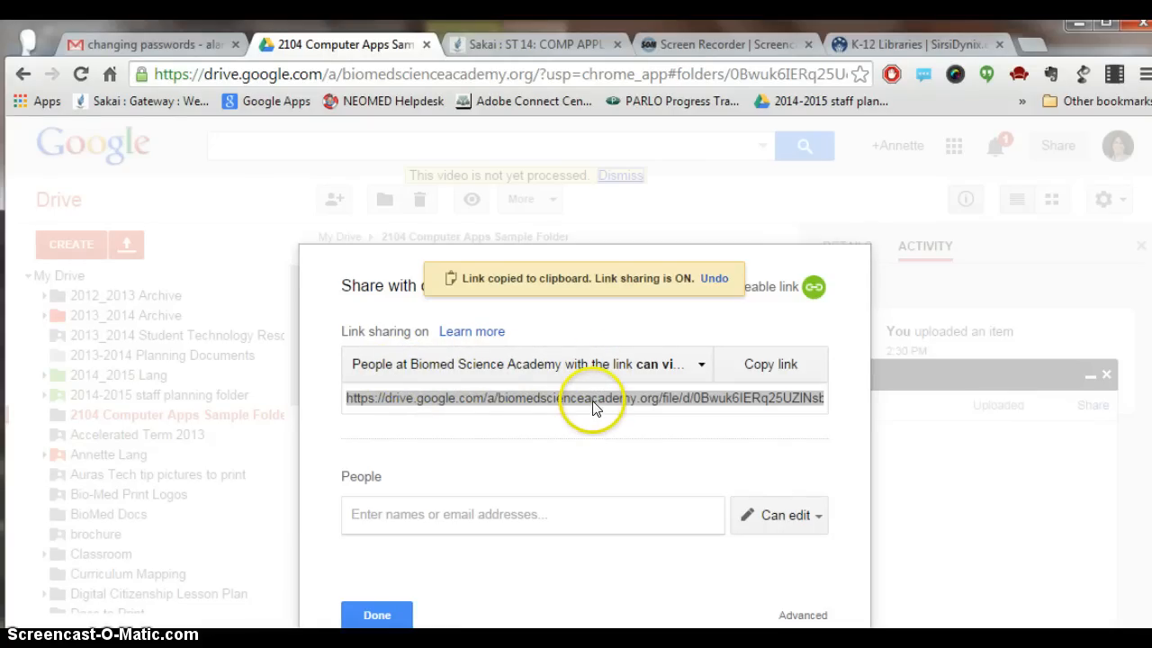
click(770, 364)
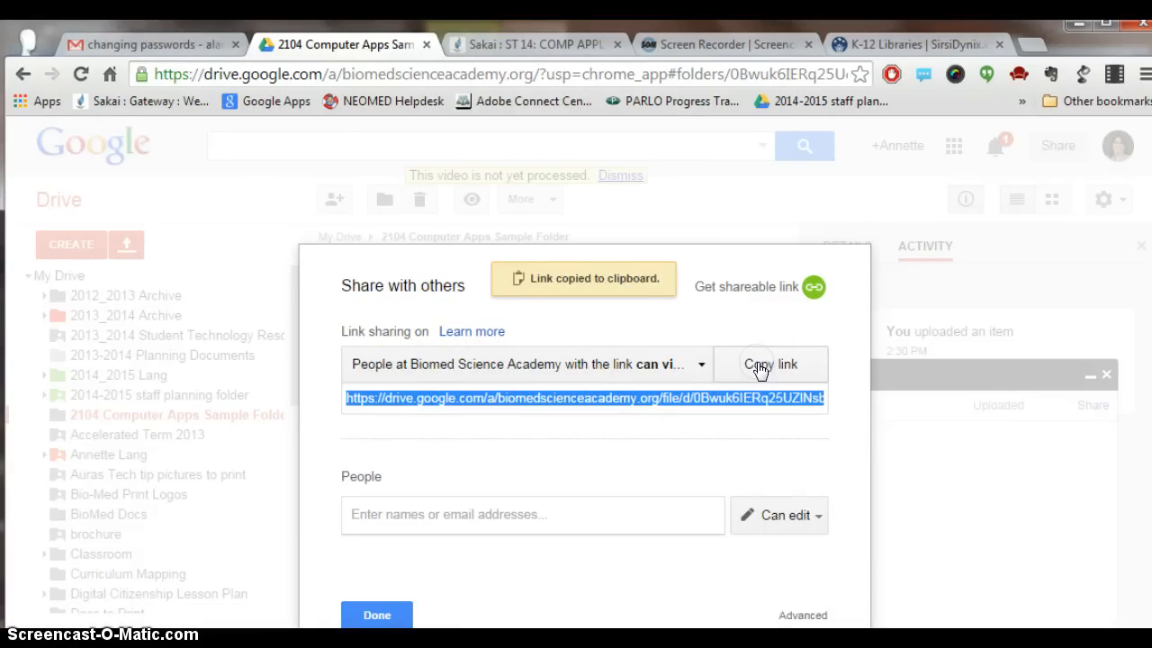
mouse_move(431, 442)
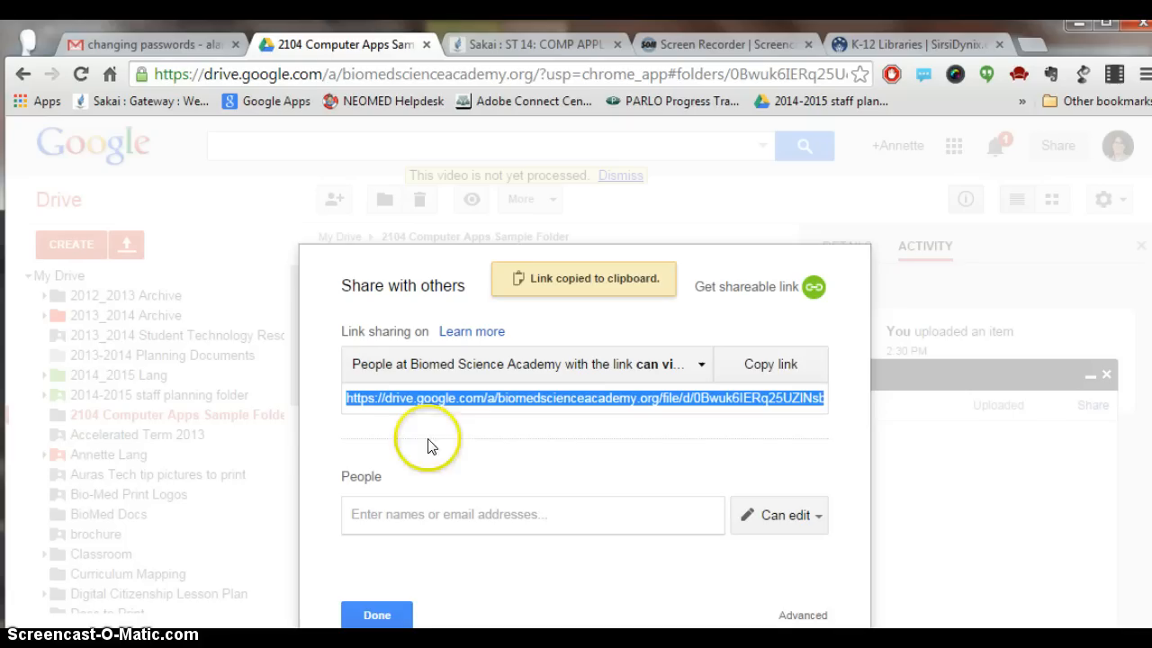
mouse_move(257, 448)
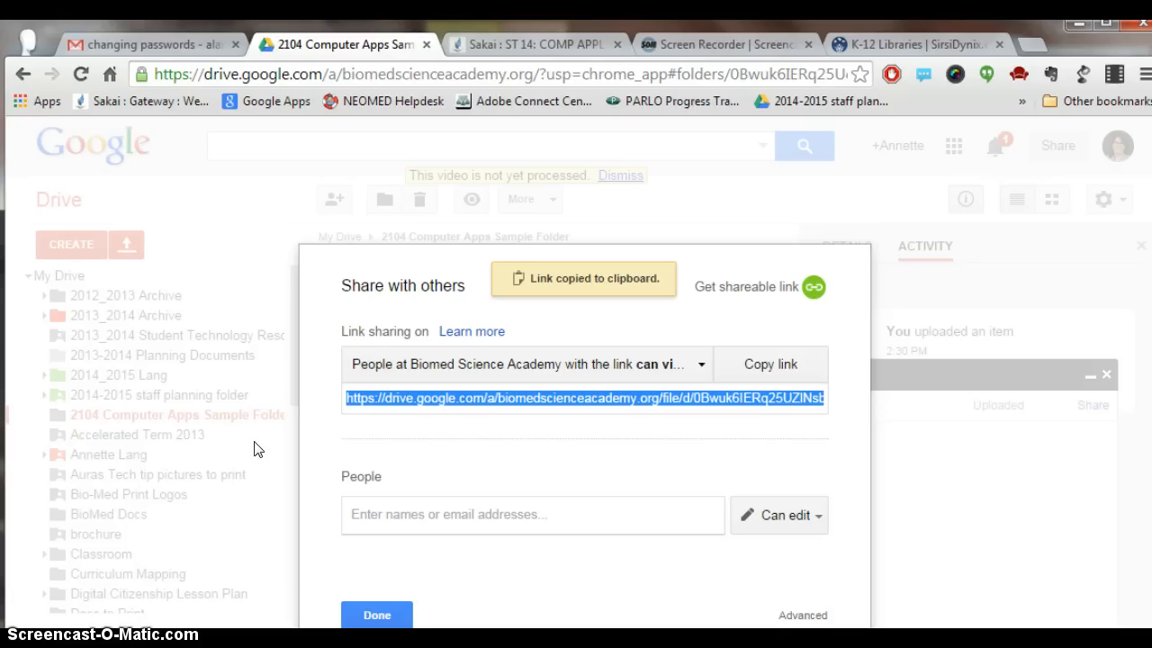
click(536, 43)
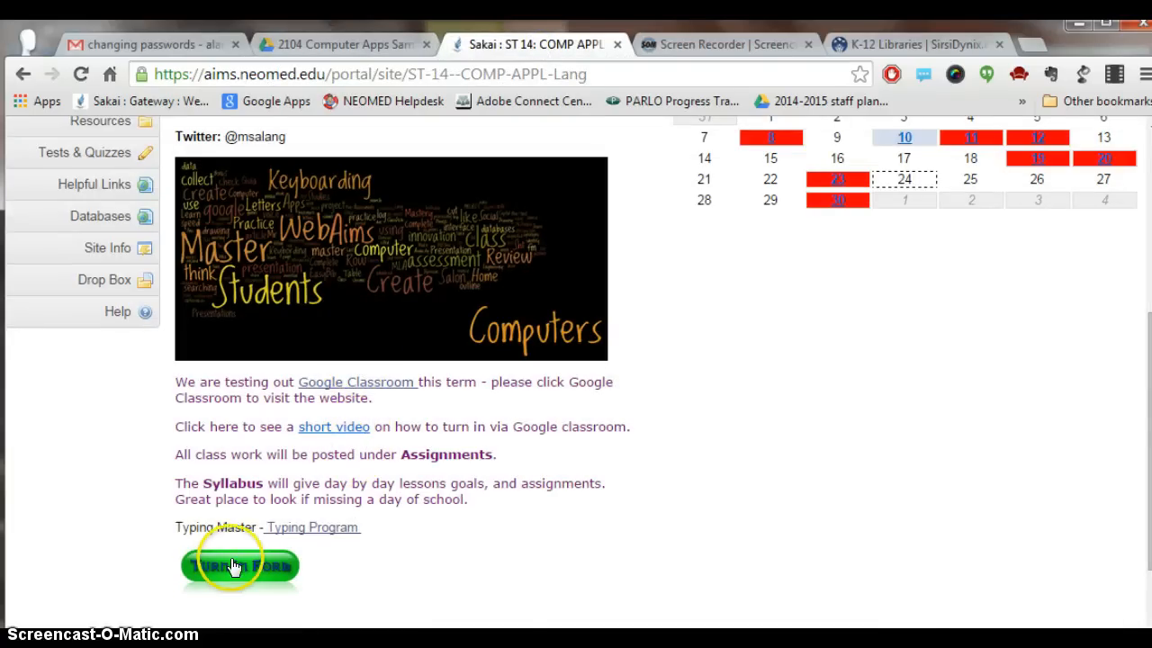
- Open the 2014_2015 Computer Applications Turn in Form from the course page
click(237, 565)
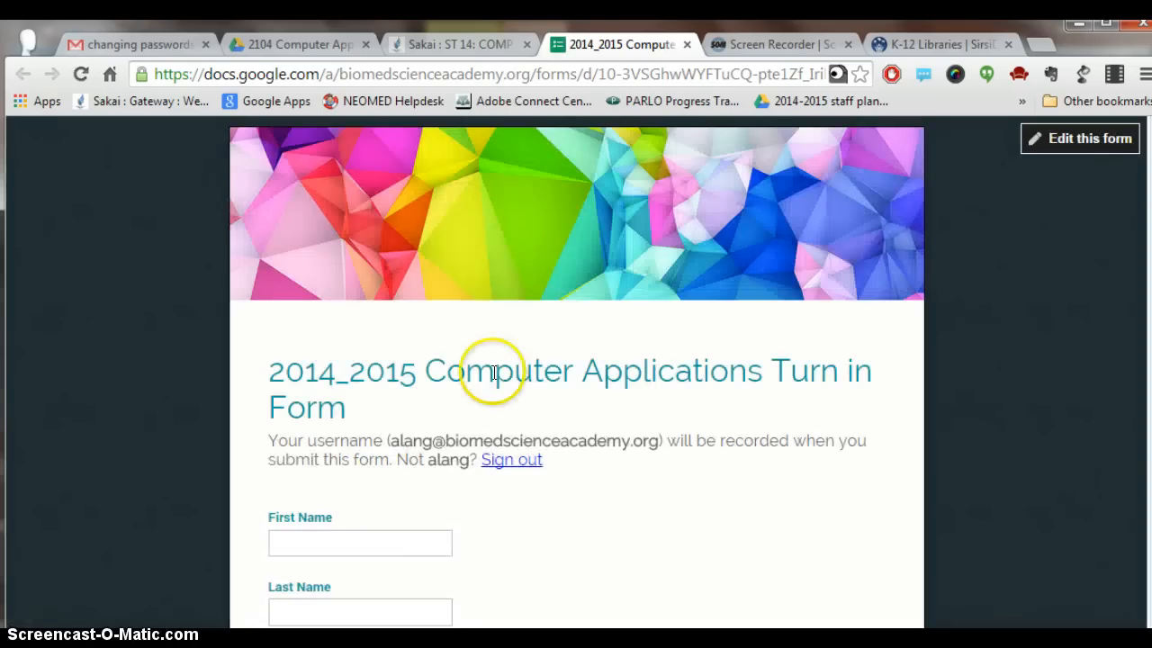
mouse_move(1093, 216)
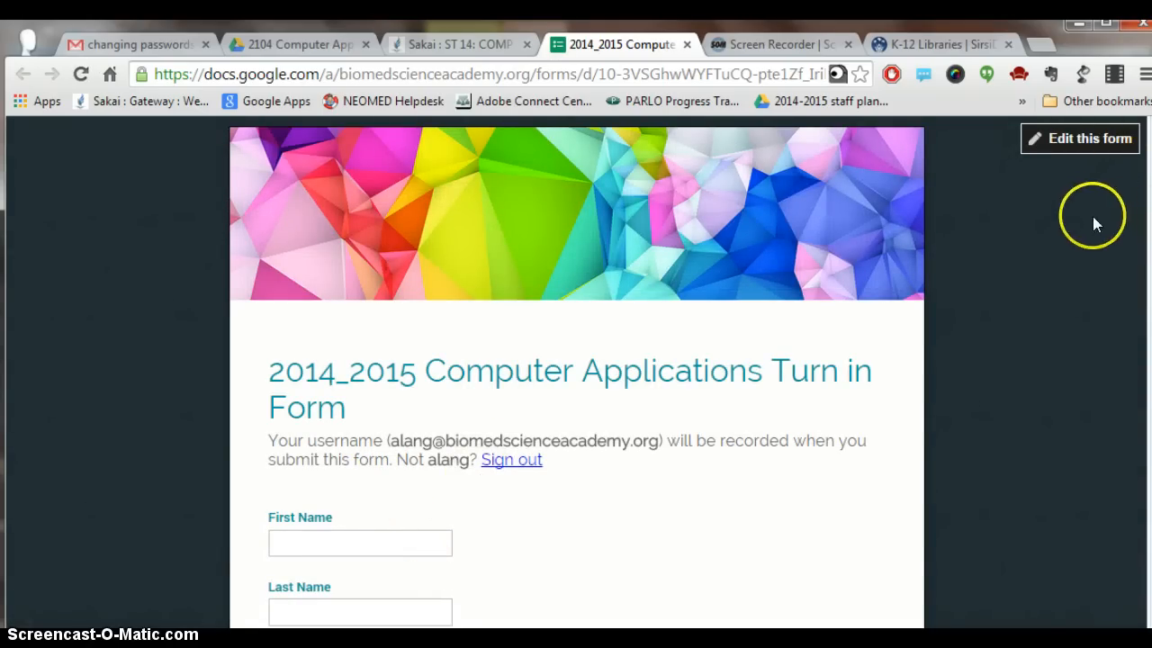
- Choose Personal Narrative as the assignment and set the attempt to 1
scroll(down, 3)
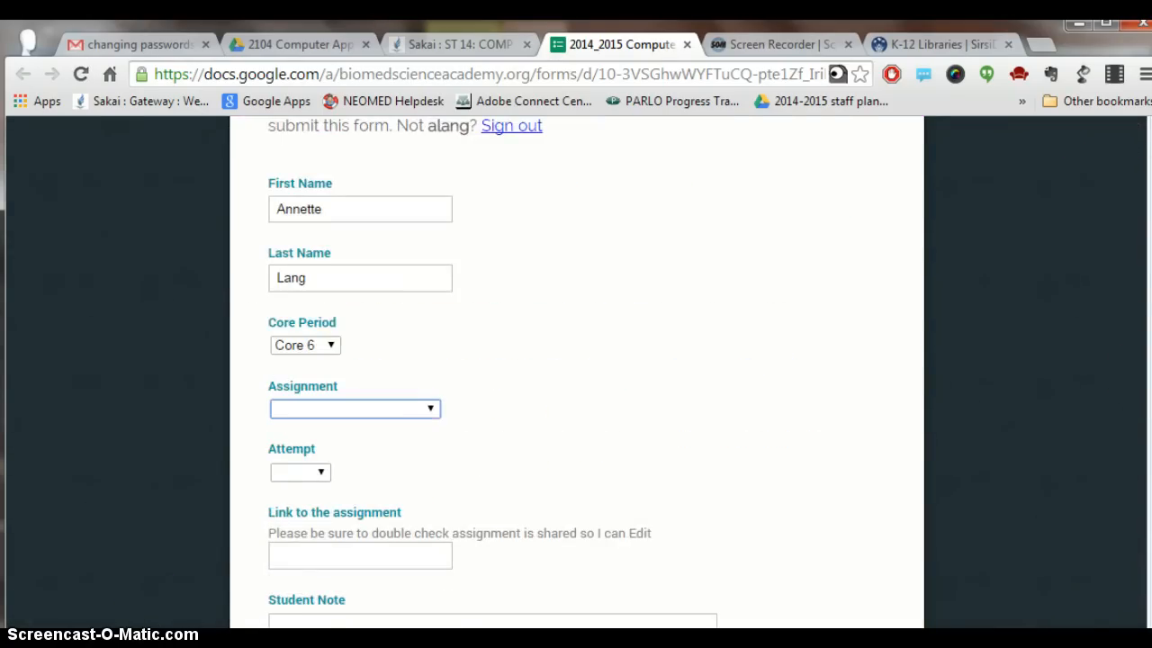
scroll(up, 3)
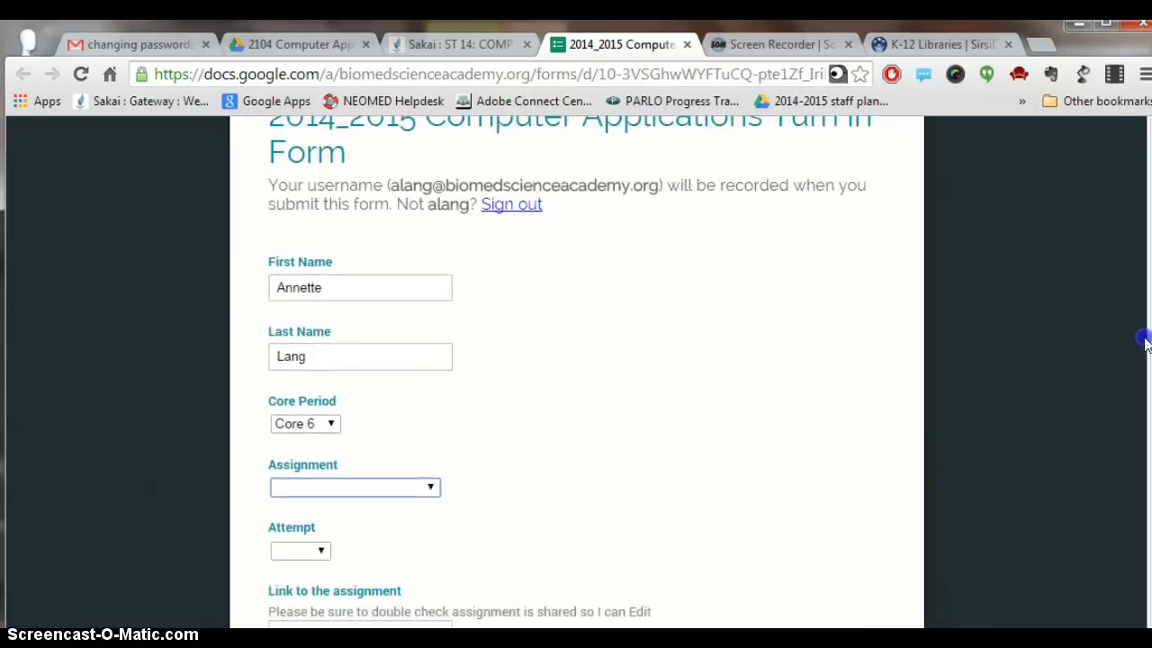
scroll(down, 3)
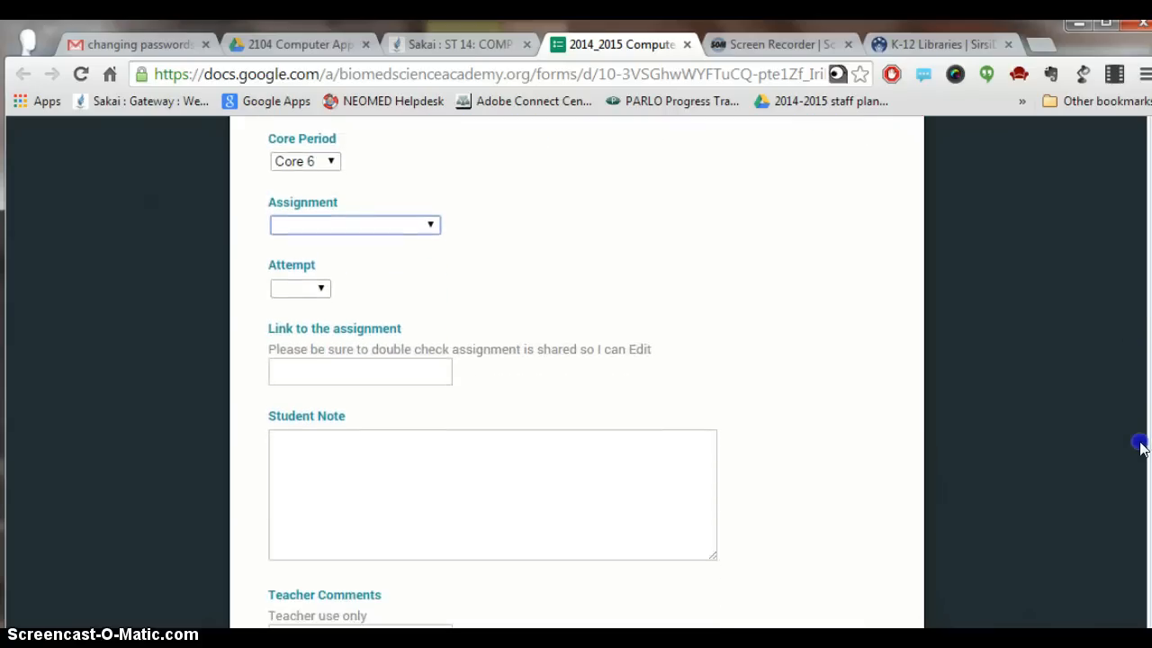
click(353, 223)
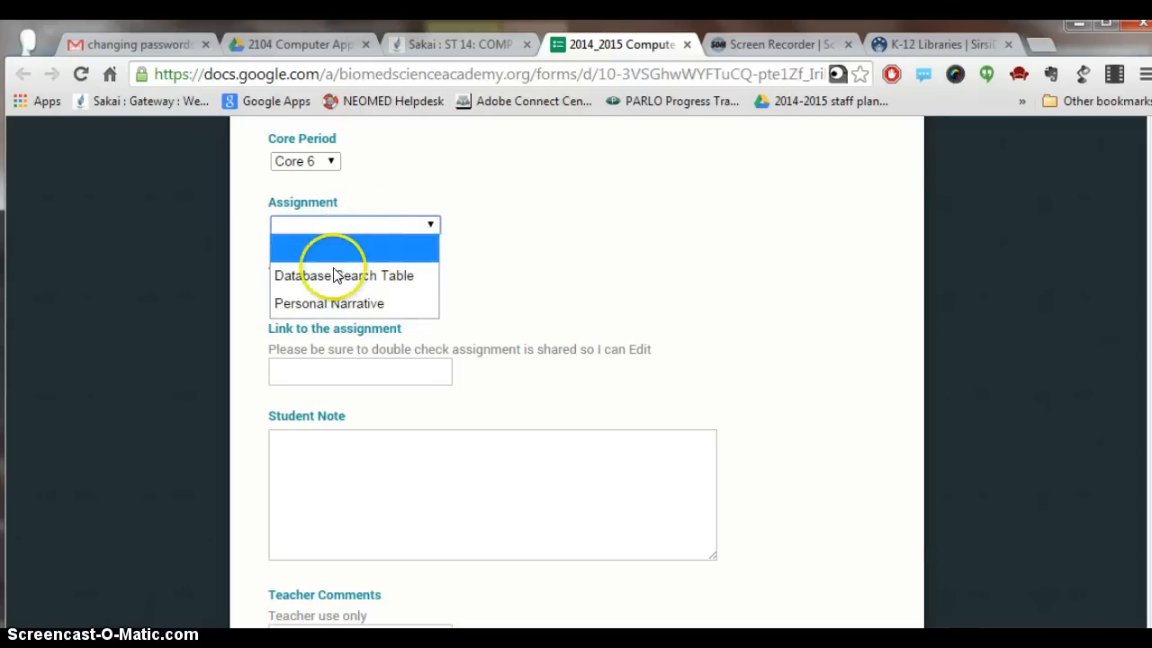
click(327, 303)
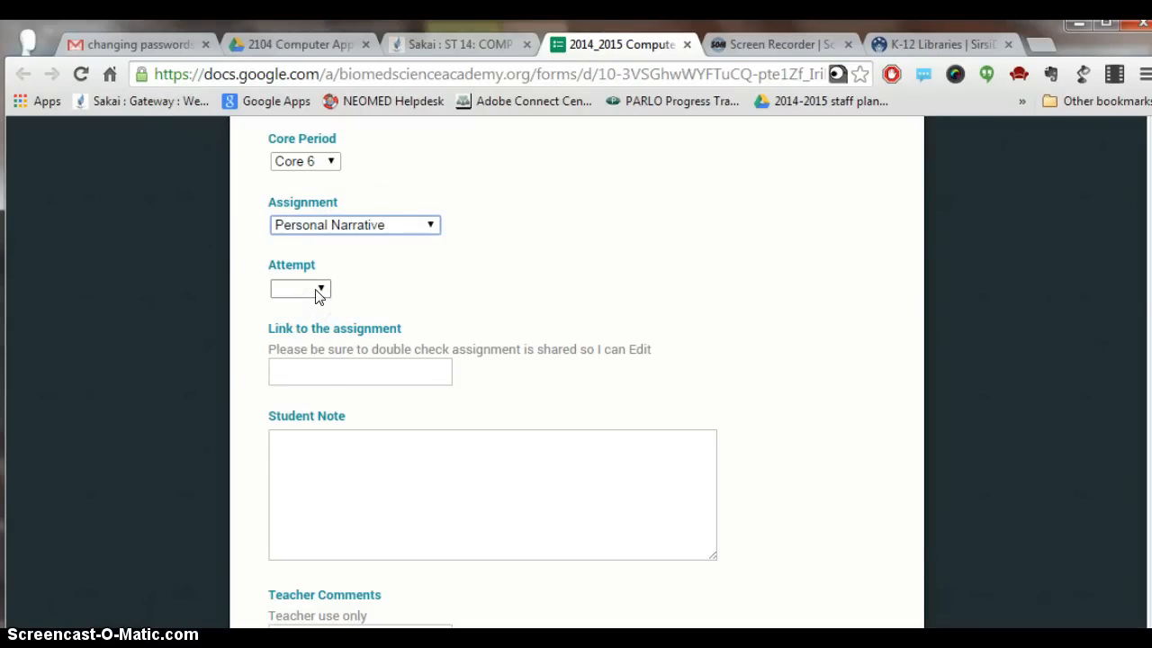
click(299, 288)
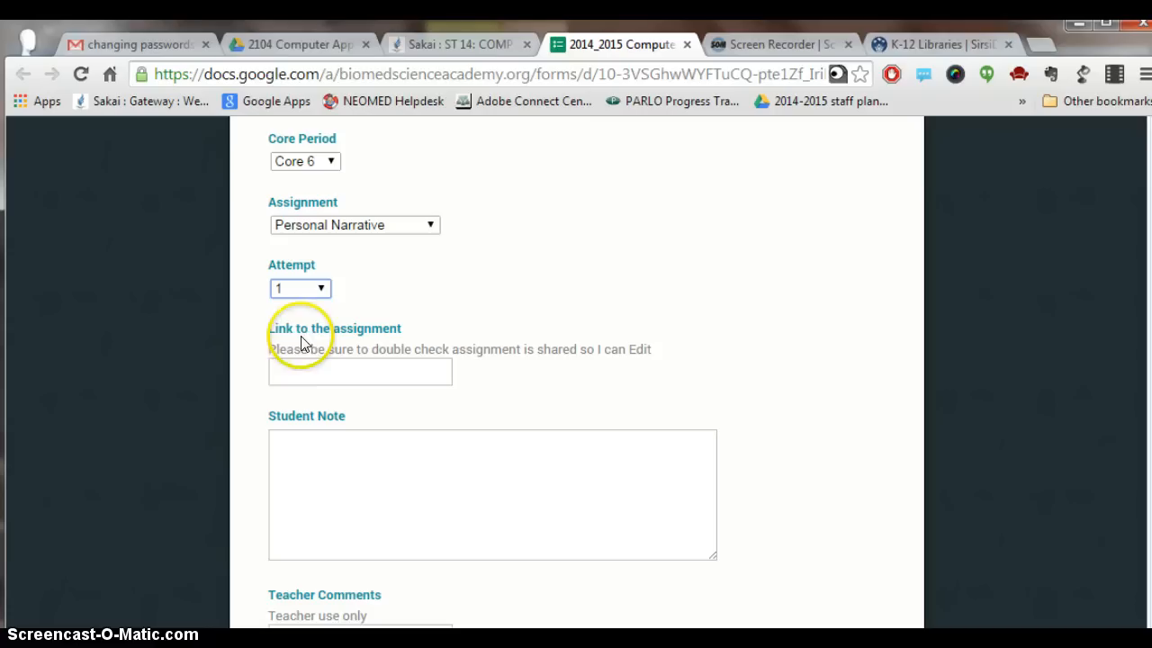
click(360, 370)
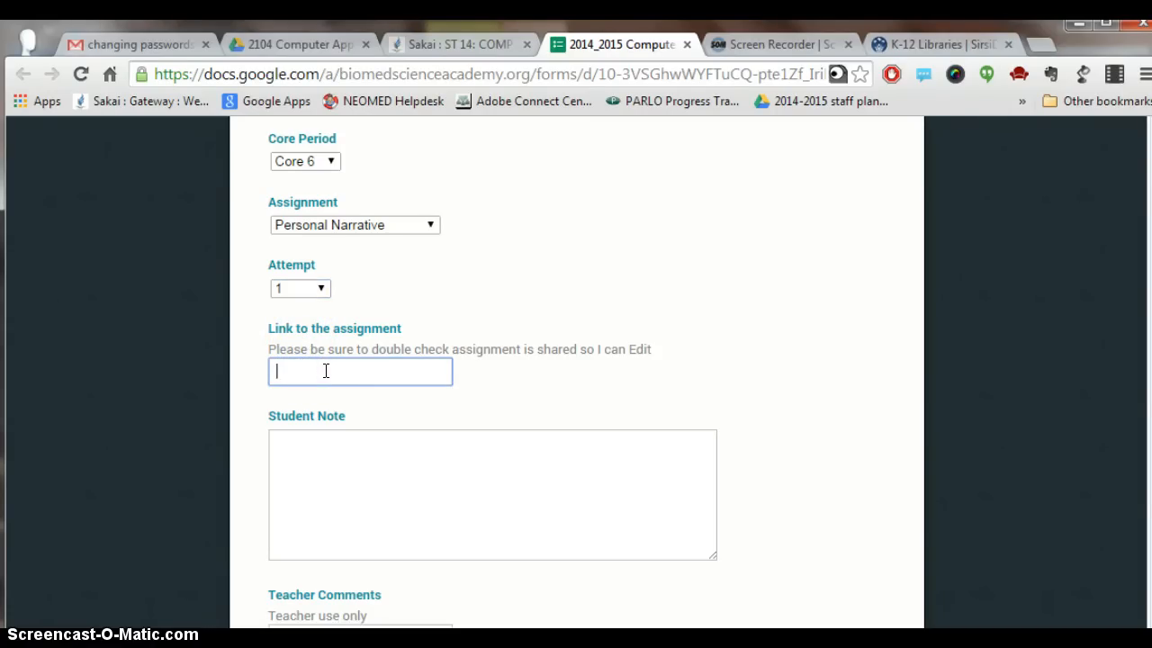
mouse_move(381, 62)
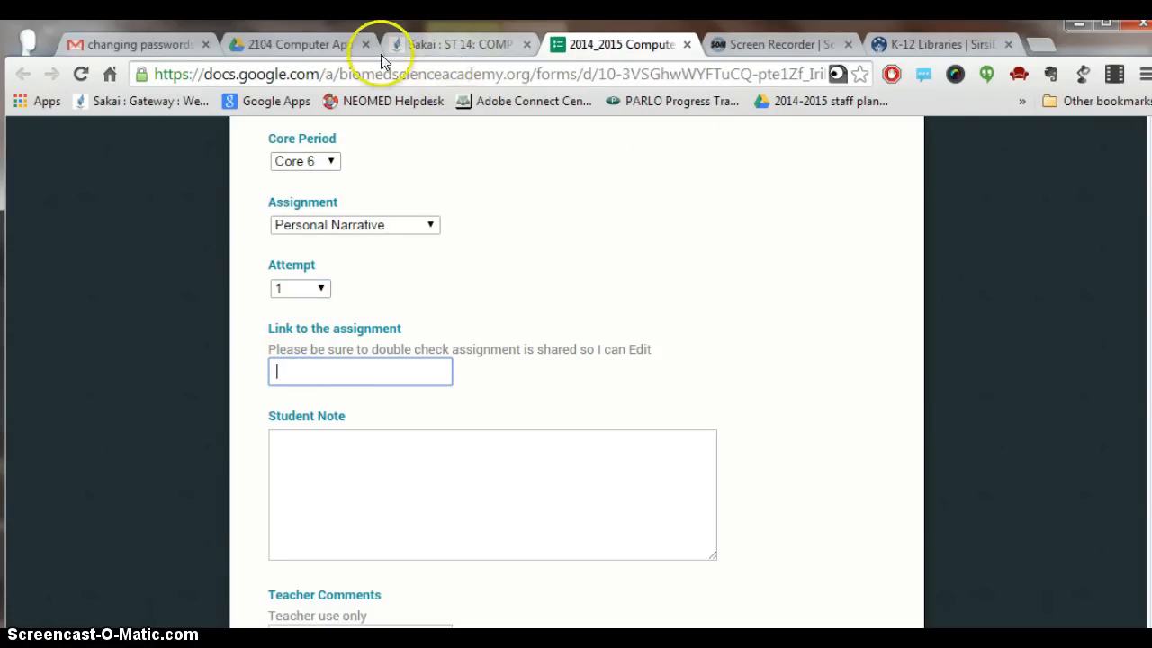
- Copy the movie's shareable link again from Drive and return to the form
click(297, 43)
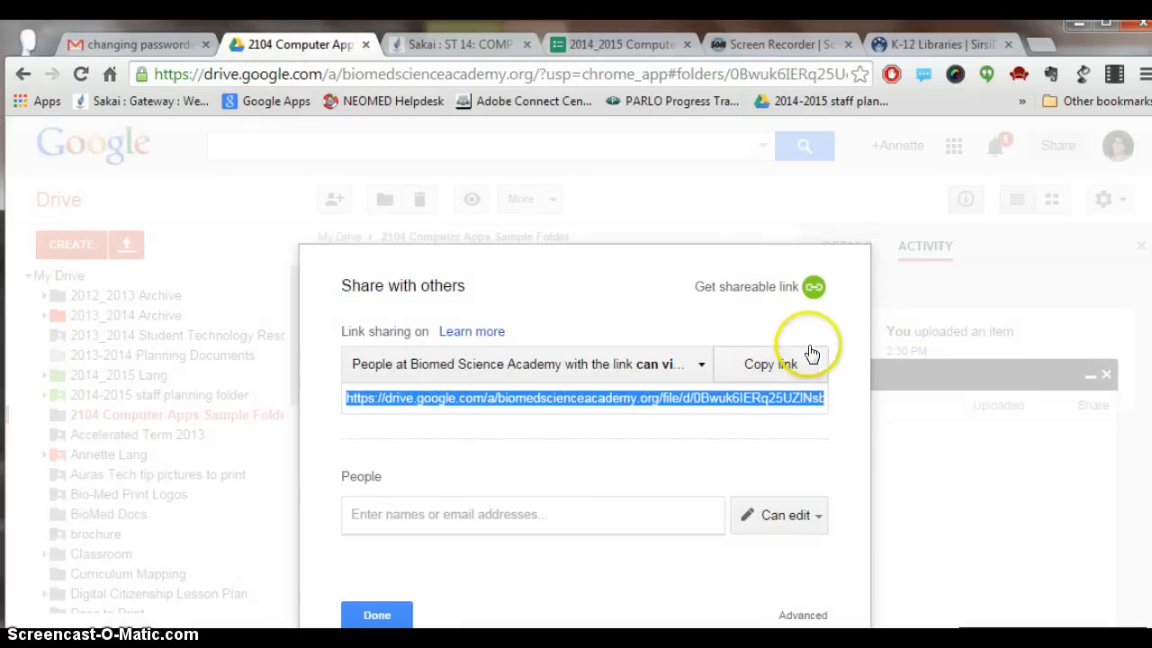
click(770, 363)
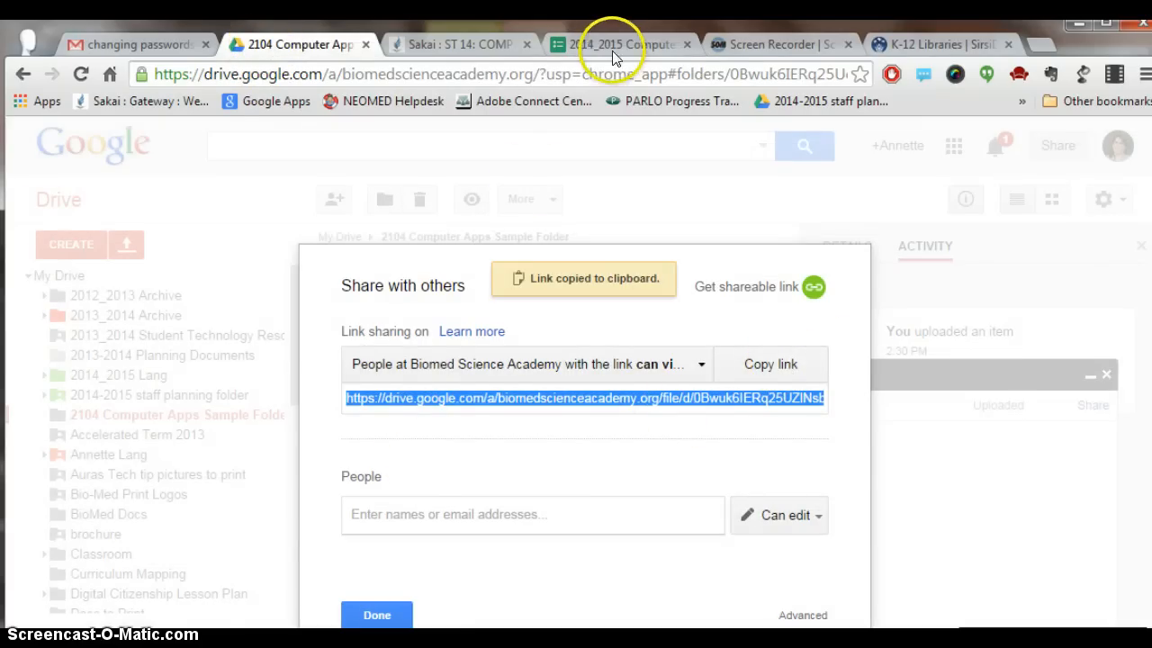
click(621, 43)
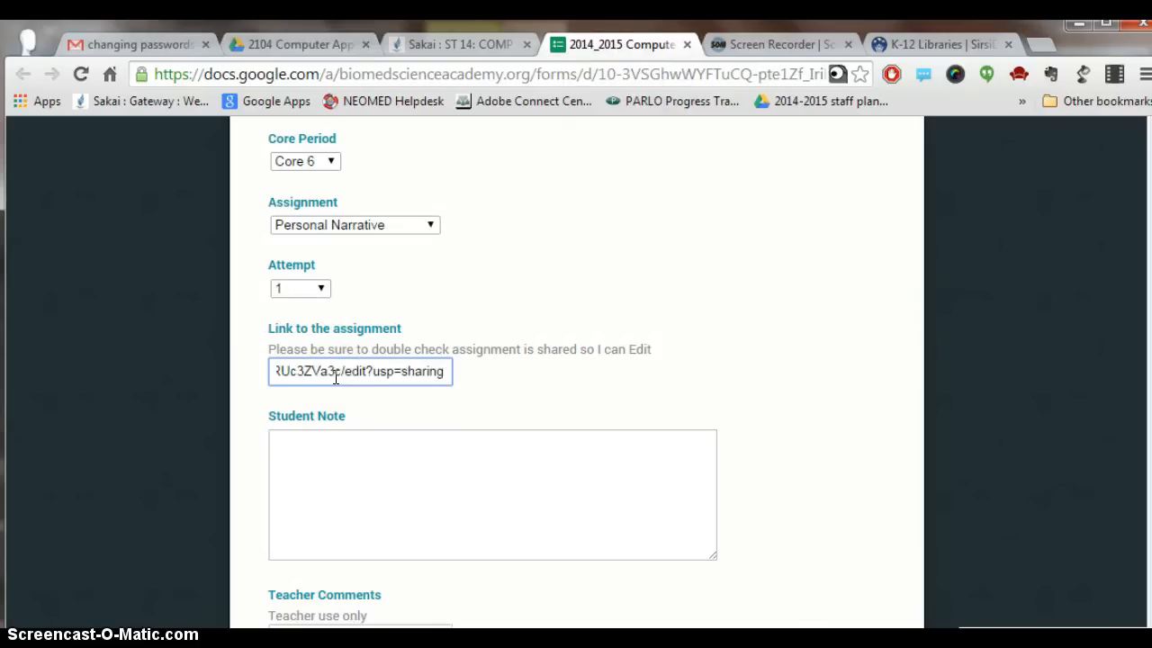
- Add the student note 'Final Version', request a copy of responses, and submit the form
click(367, 445)
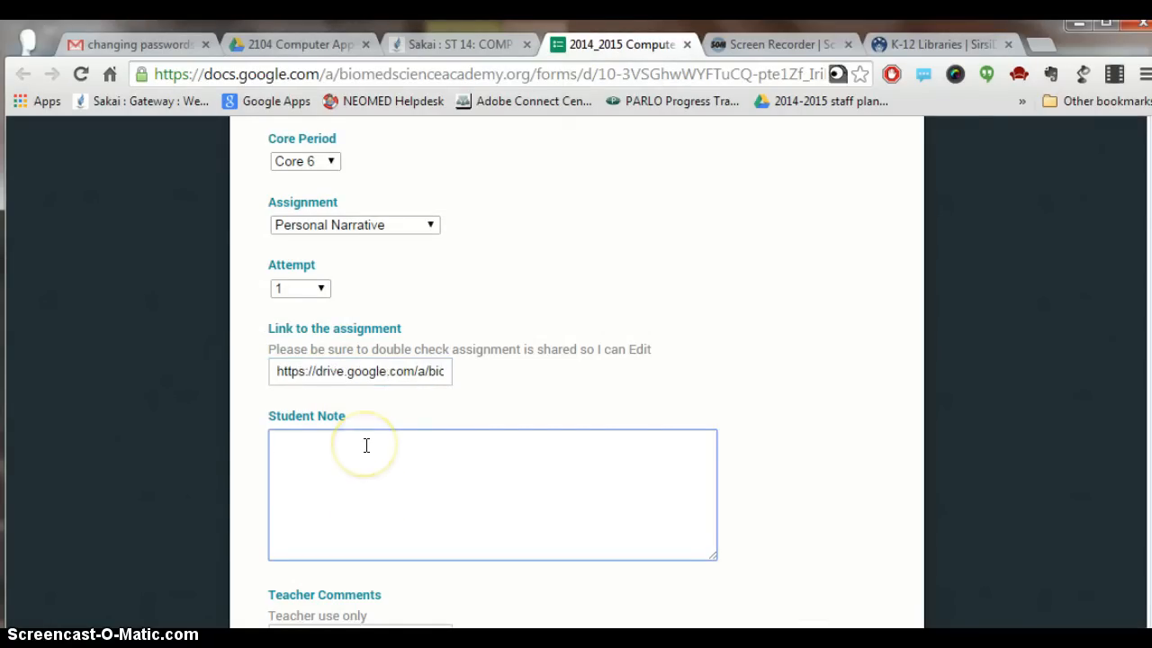
text(Final Ver)
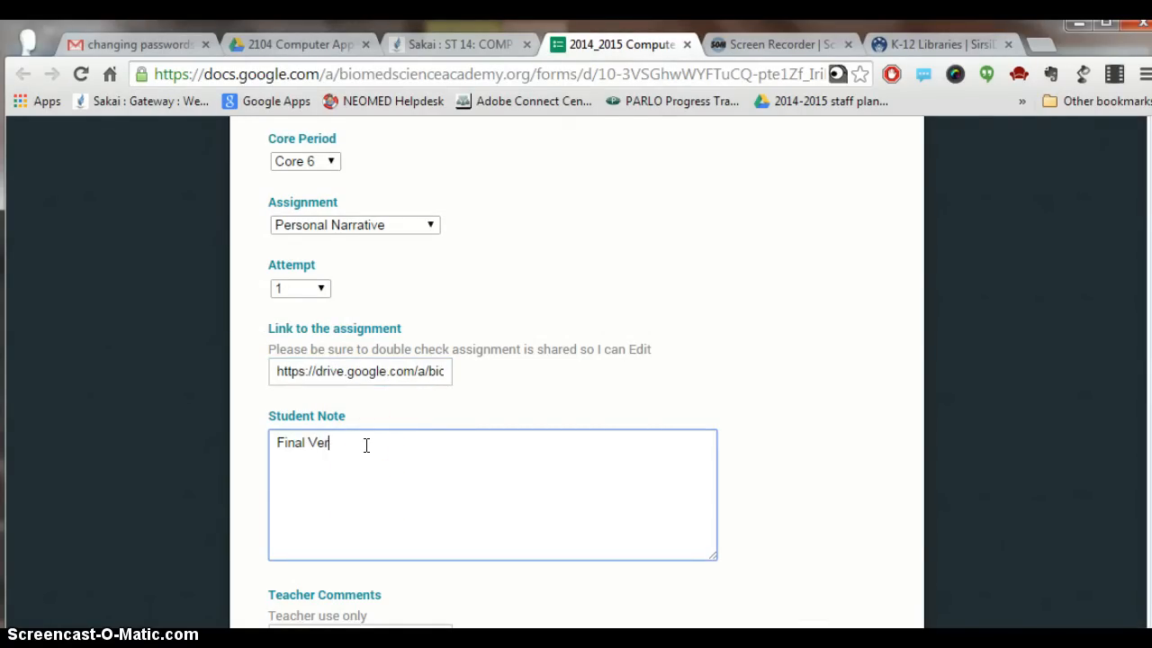
text(sion)
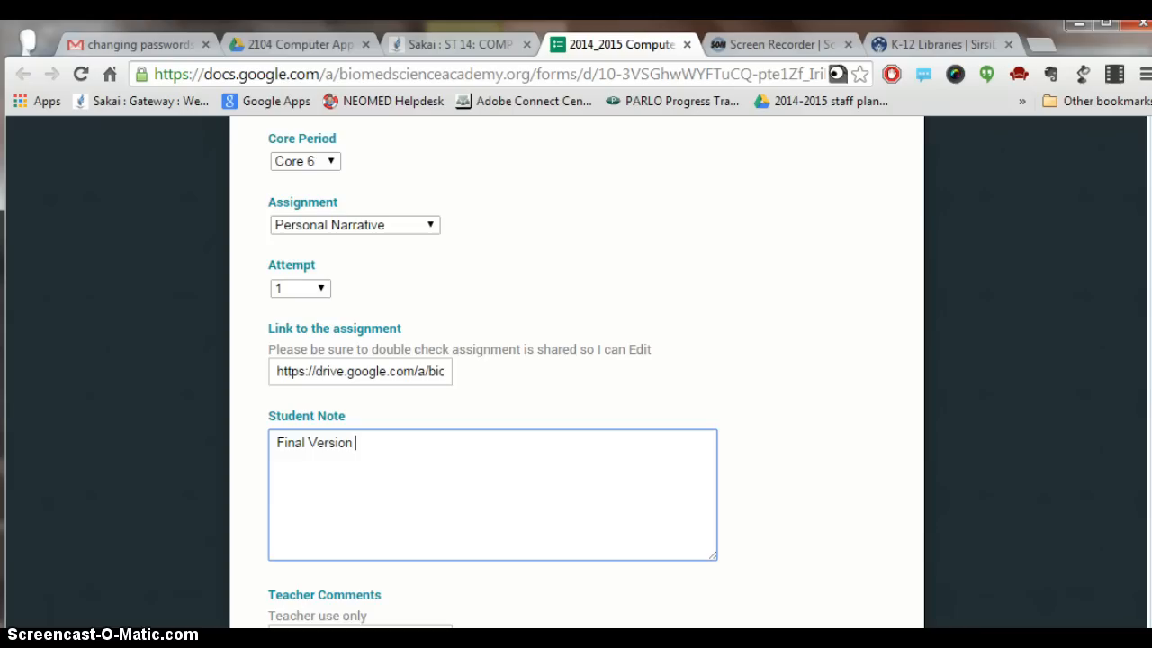
scroll(down, 3)
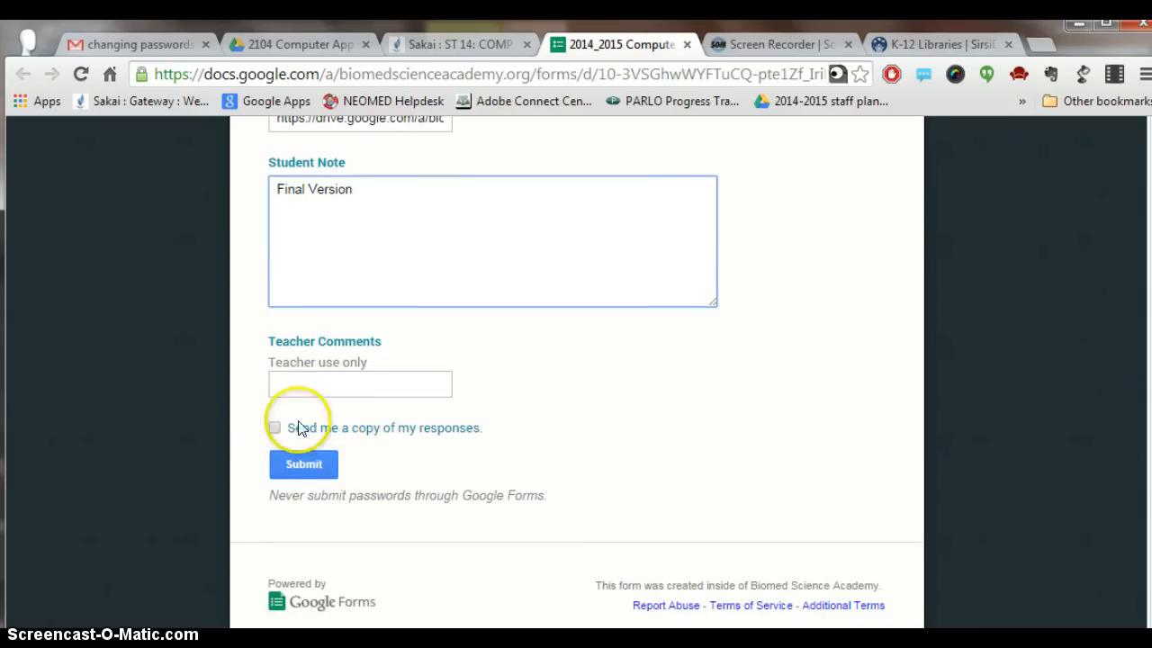
click(273, 429)
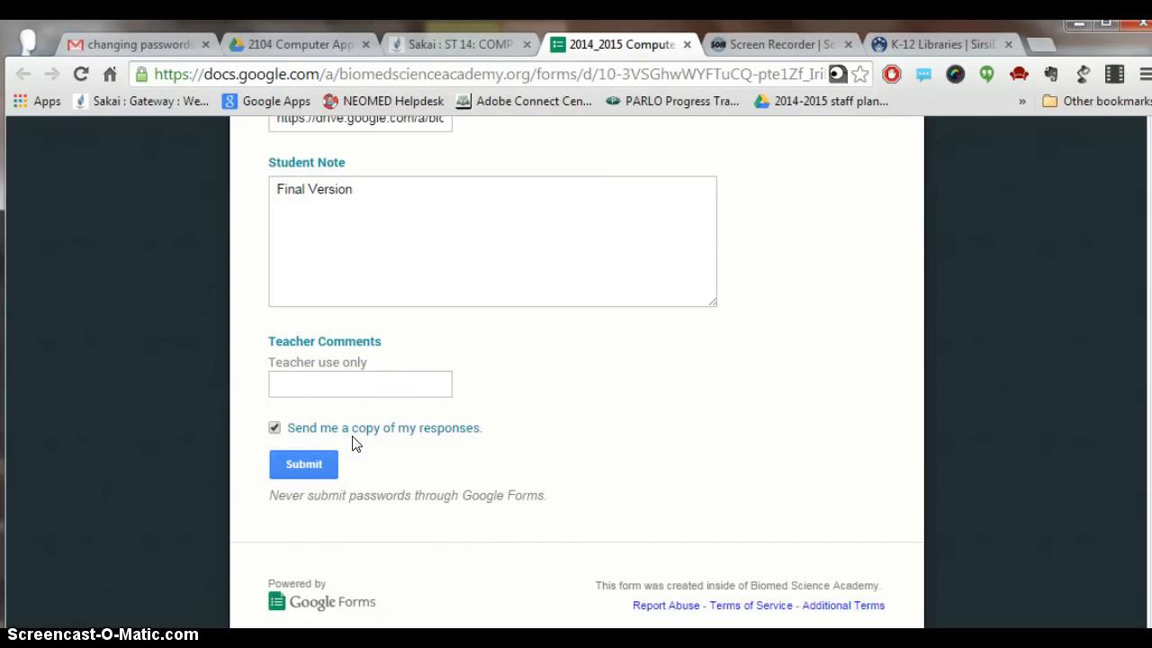
mouse_move(353, 448)
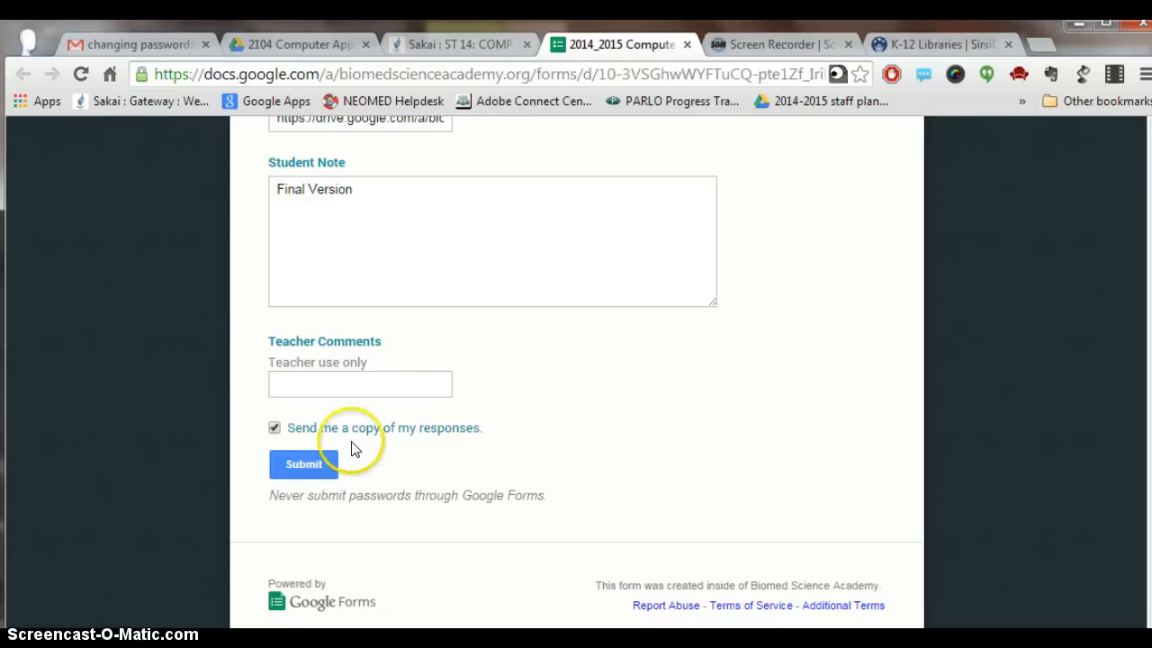
click(302, 465)
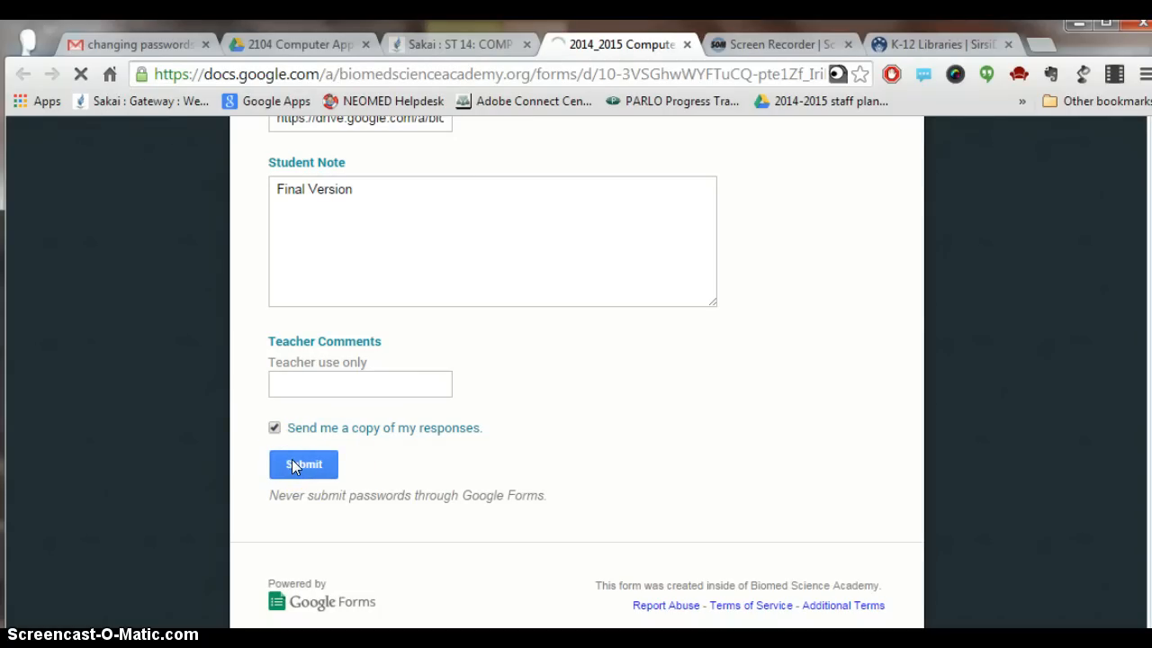
click(302, 465)
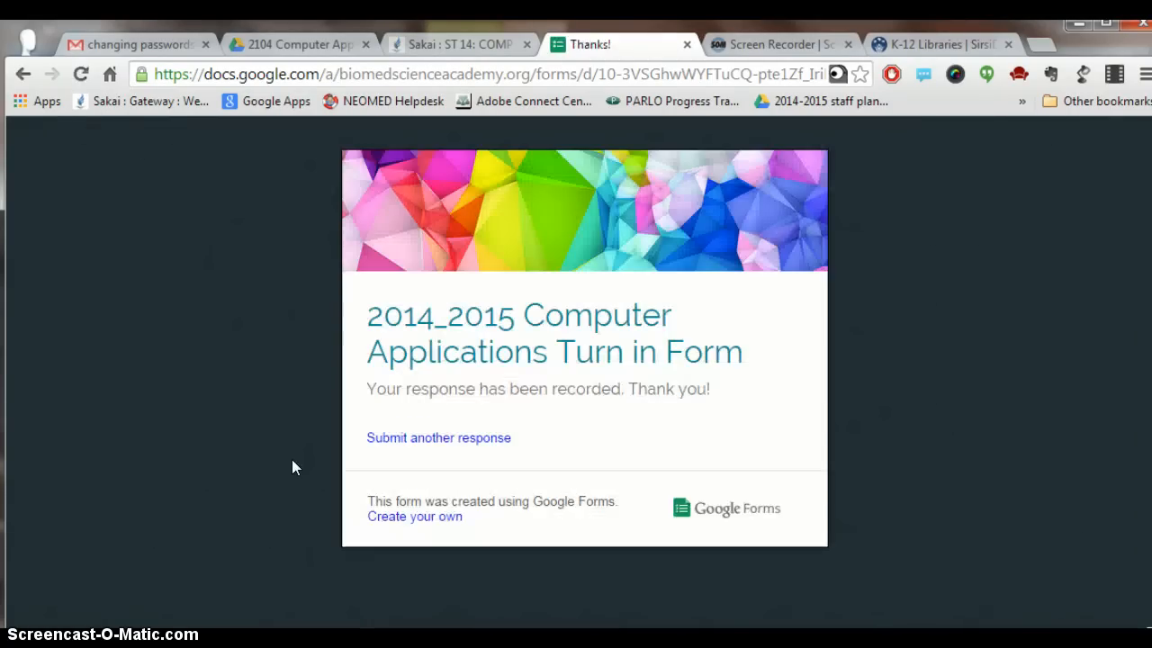